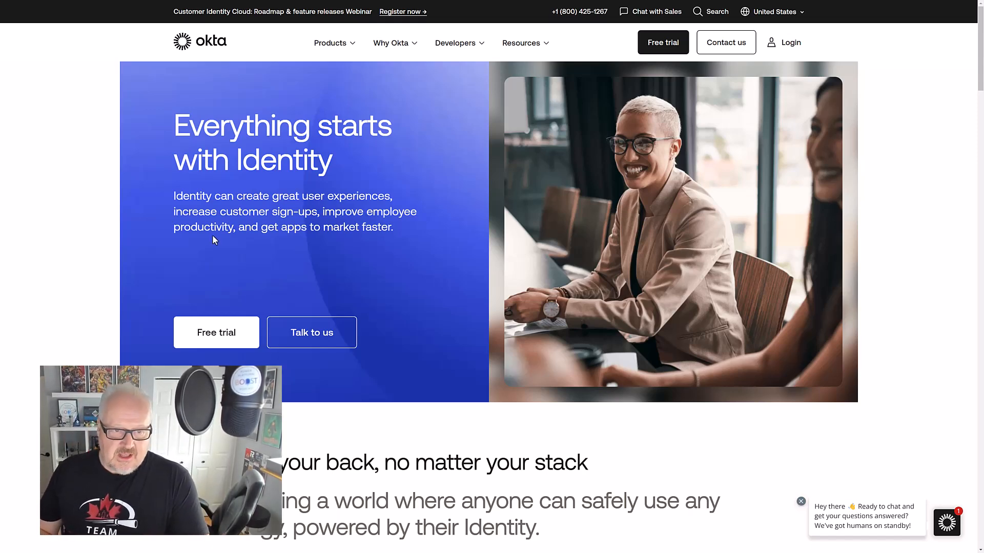
mouse_move(749, 135)
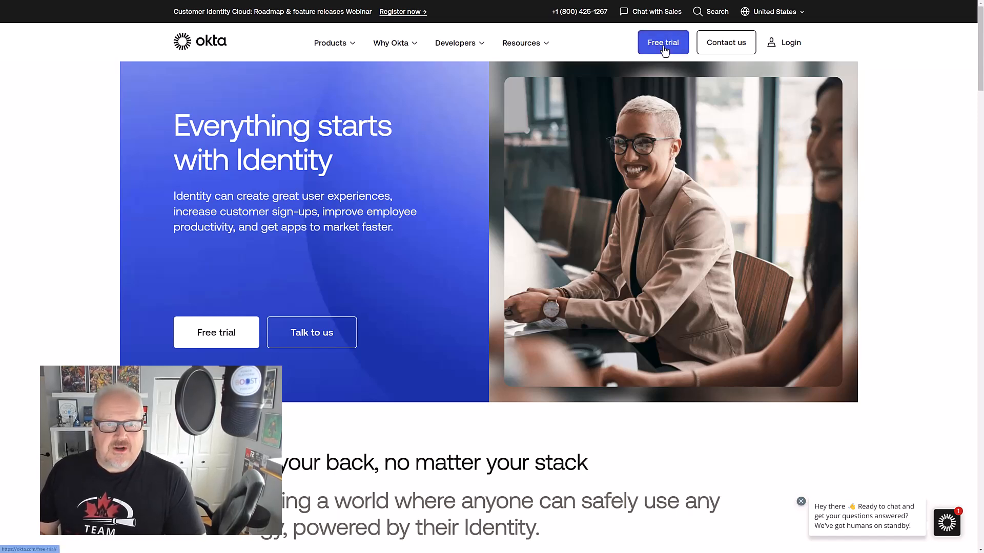
Open Okta's free trial page and select the Customer Identity Cloud offer.
left_click(663, 42)
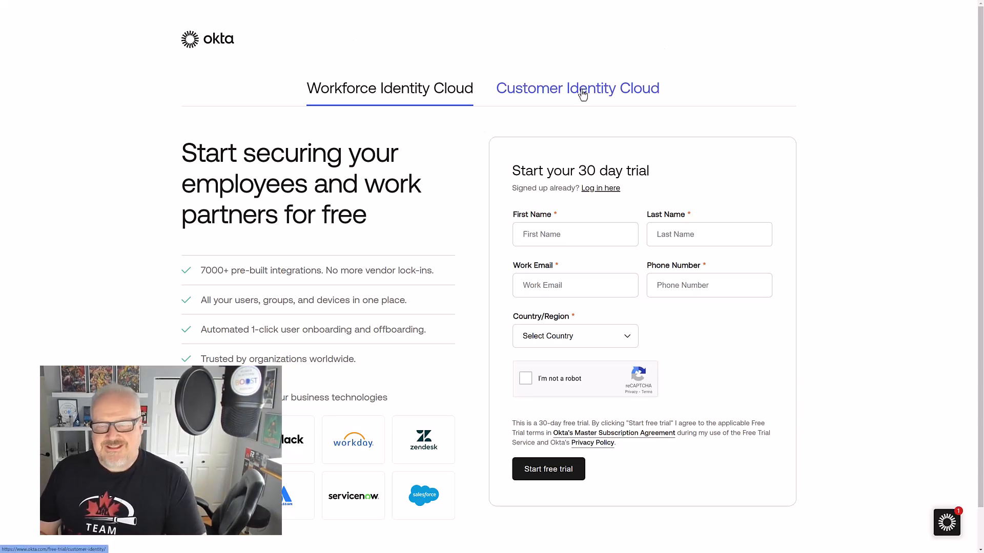
left_click(577, 88)
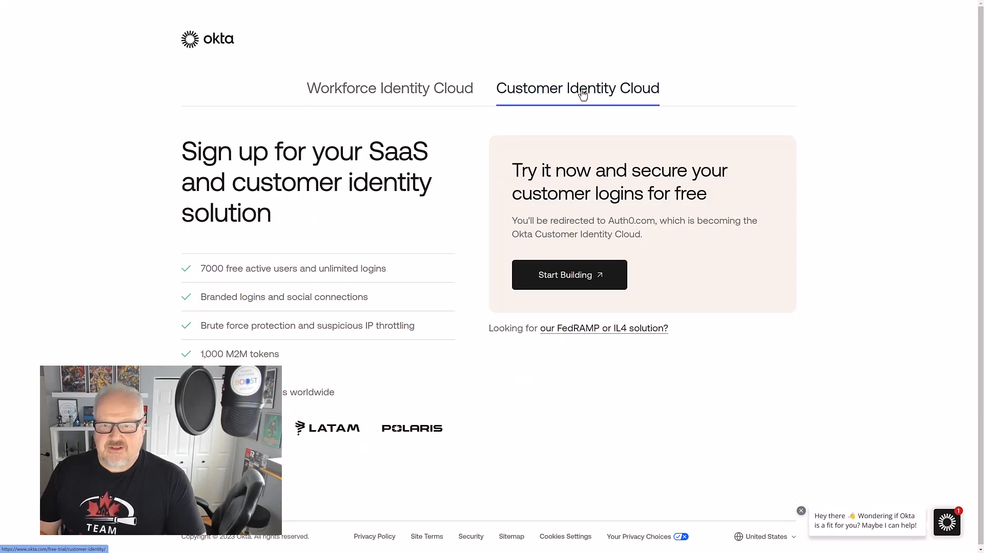
mouse_move(580, 272)
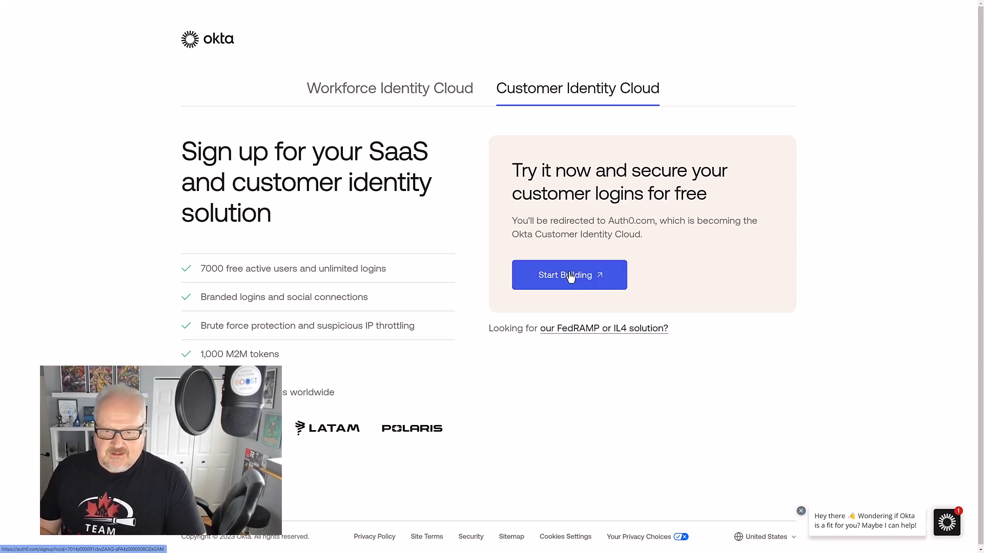
Start building for free in Auth0 and view the tenant's Applications list.
left_click(568, 275)
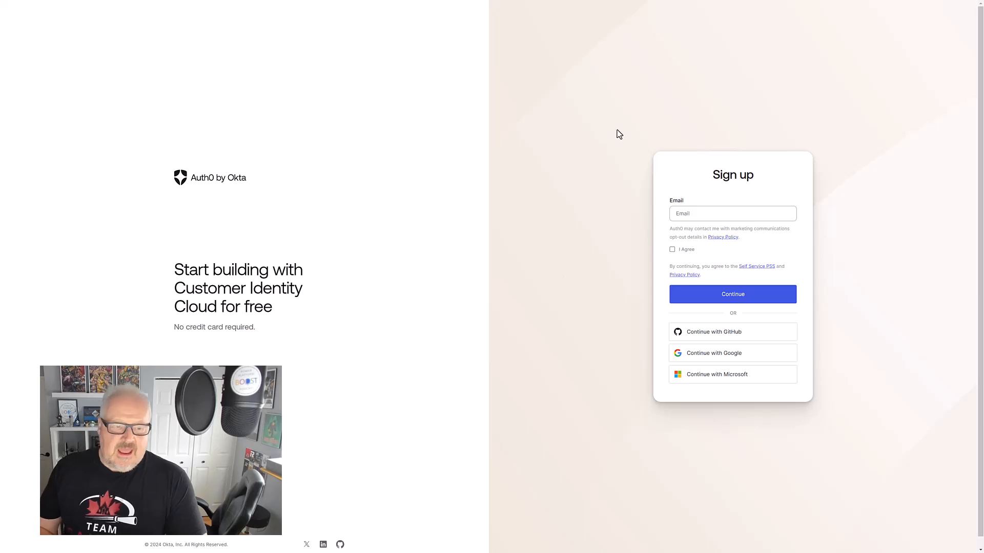
mouse_move(740, 381)
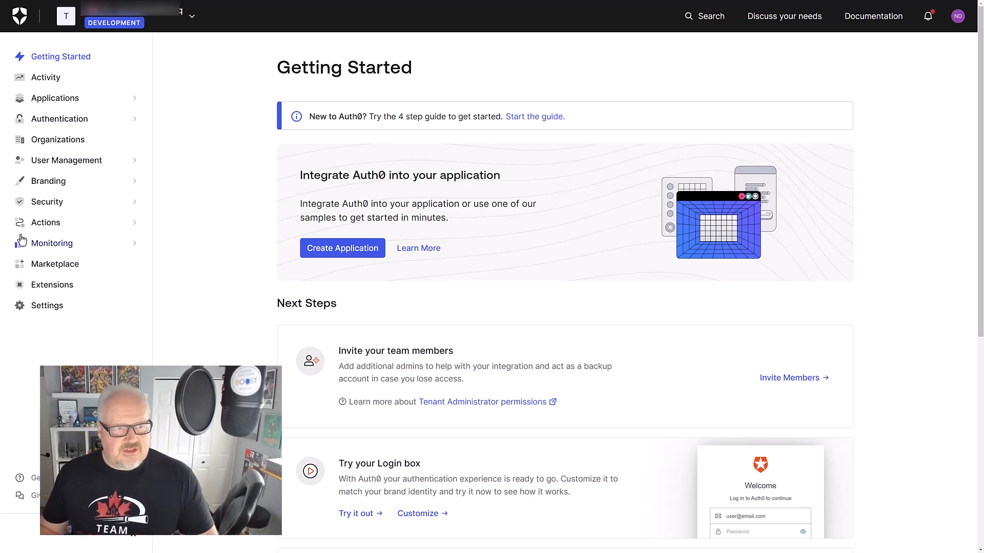
mouse_move(55, 98)
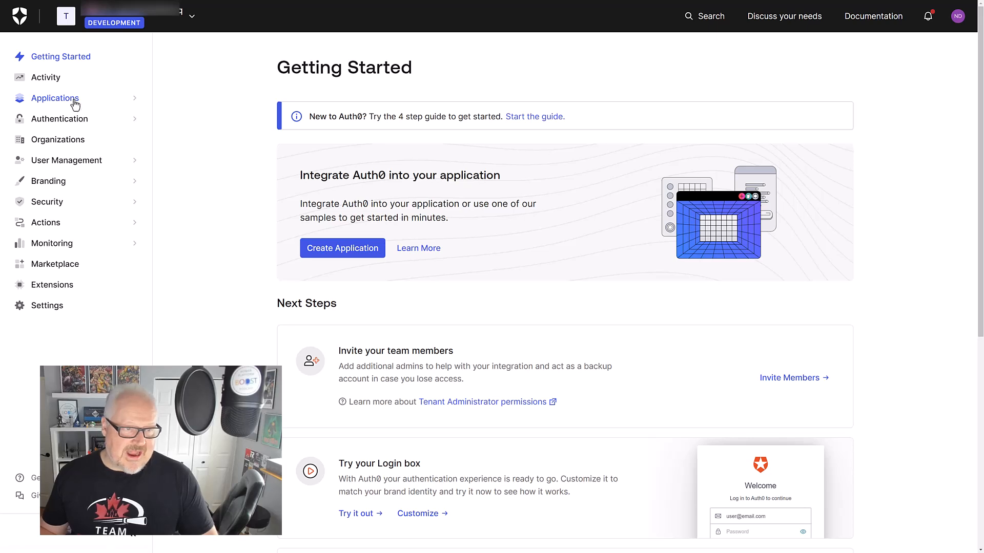
left_click(55, 98)
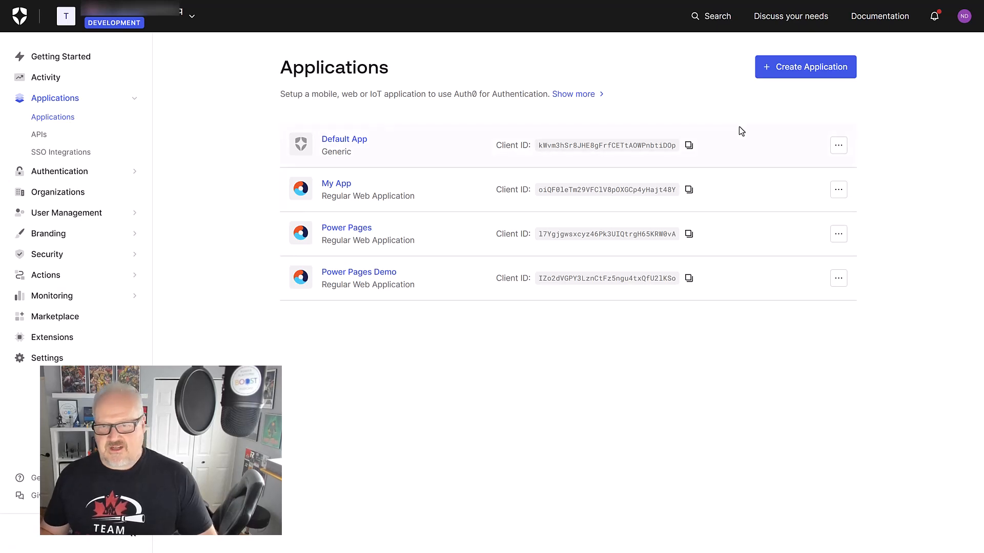
Create the 'Power Pages Demo video' application with ASP.NET (OWIN) as its technology.
left_click(805, 67)
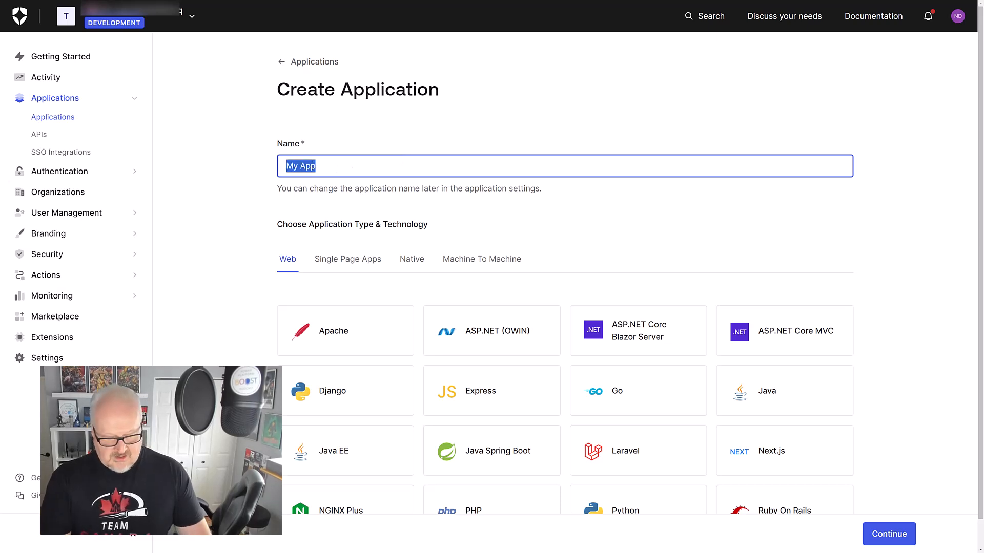
type("Power Pages Demo video")
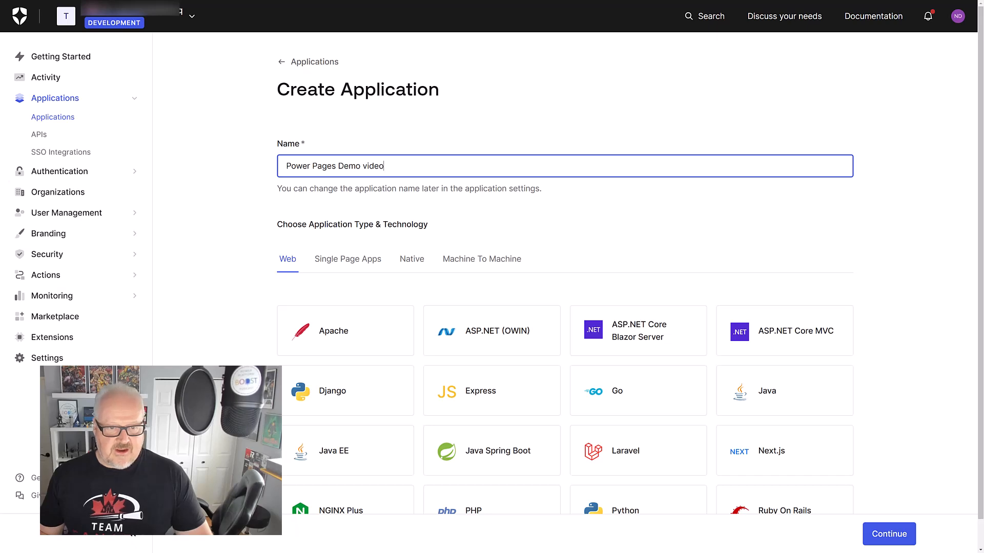
mouse_move(577, 220)
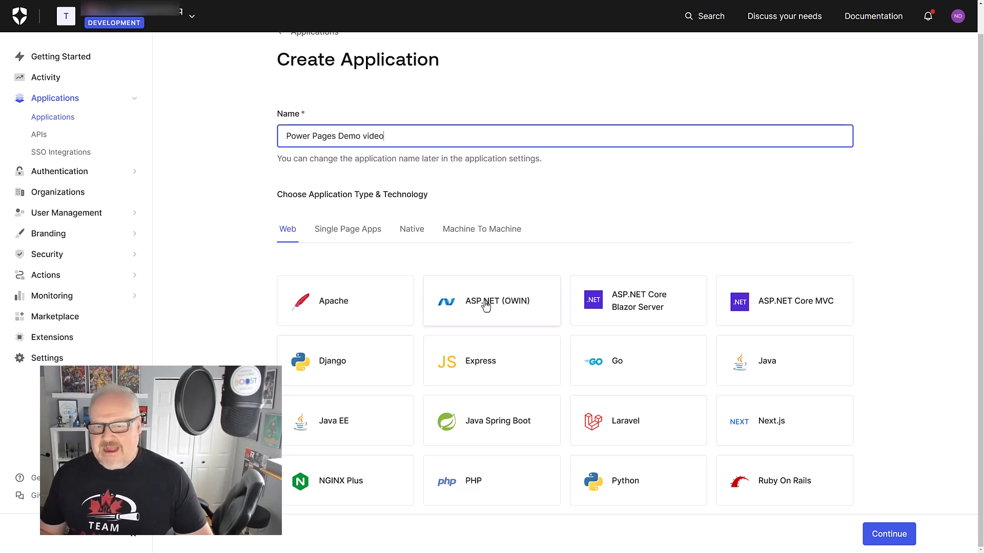
left_click(491, 300)
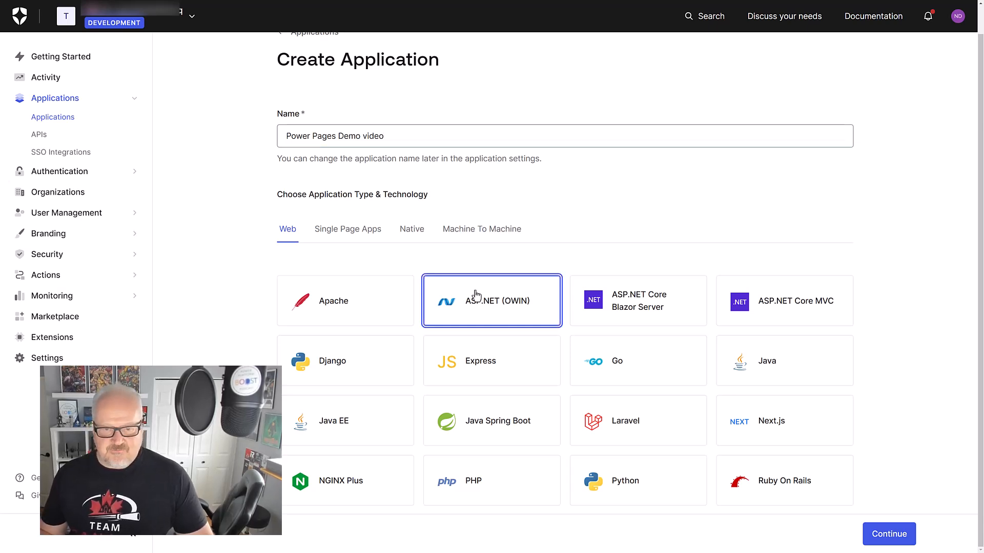
left_click(888, 534)
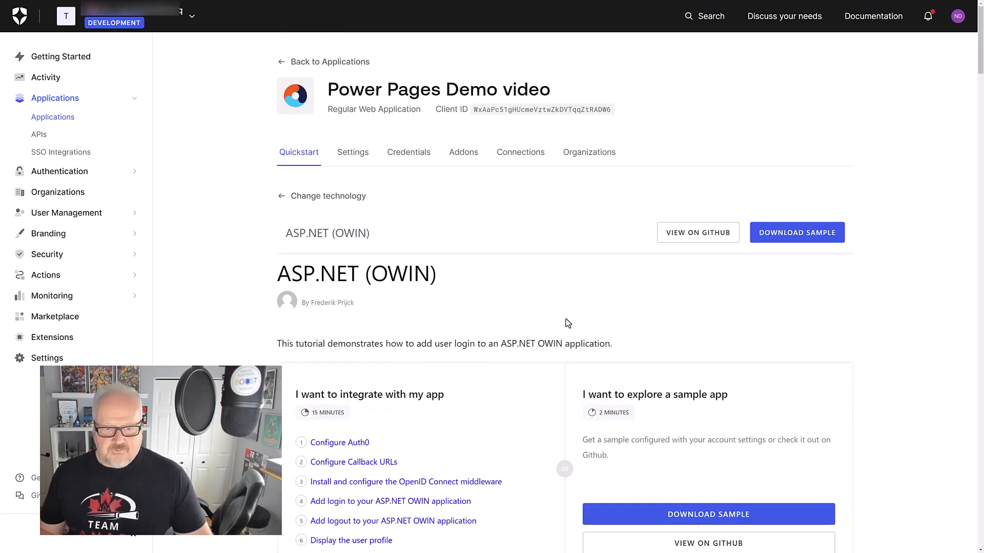
Open the new application's Settings and scroll through its domain, client ID and secret.
scroll("down", 3)
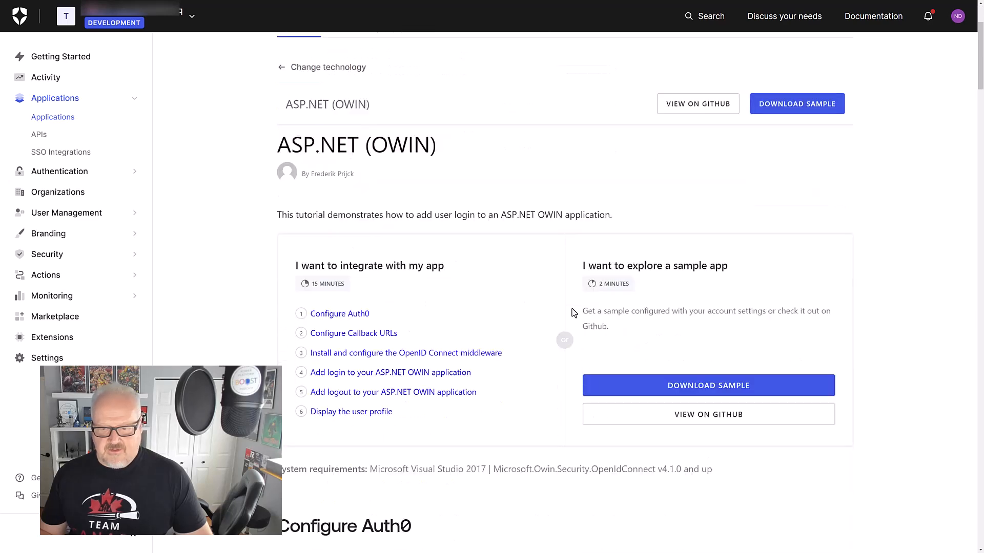
scroll("down", 3)
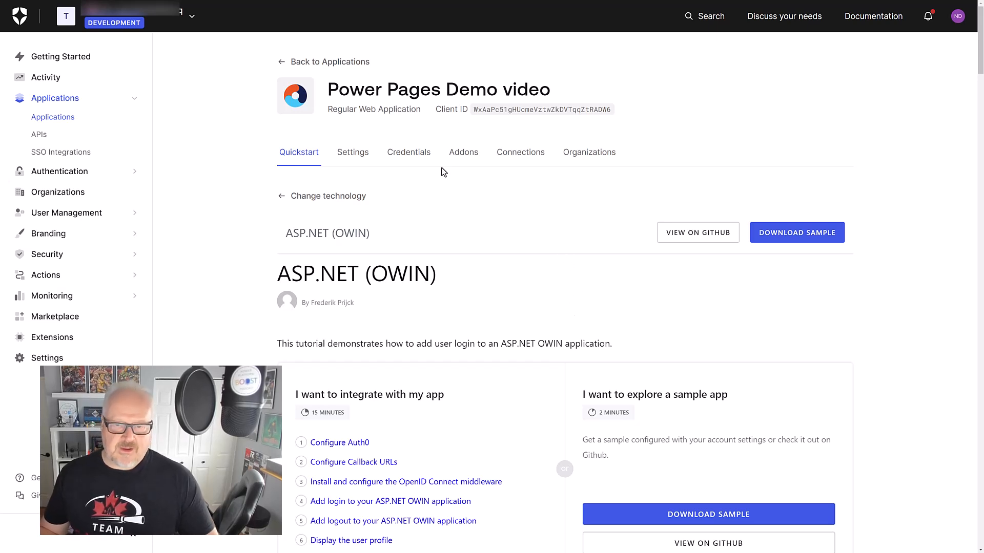
left_click(351, 152)
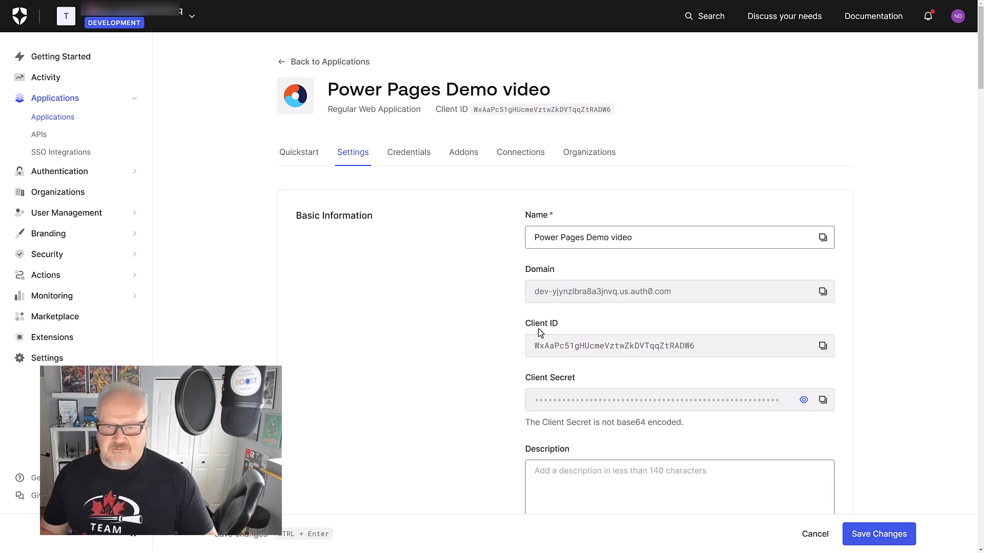
scroll("down", 3)
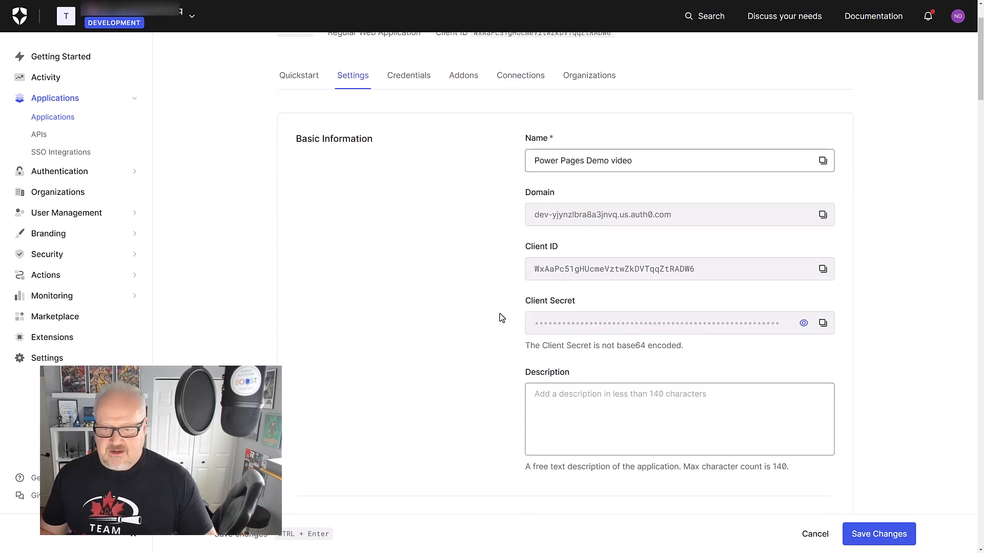
scroll("down", 3)
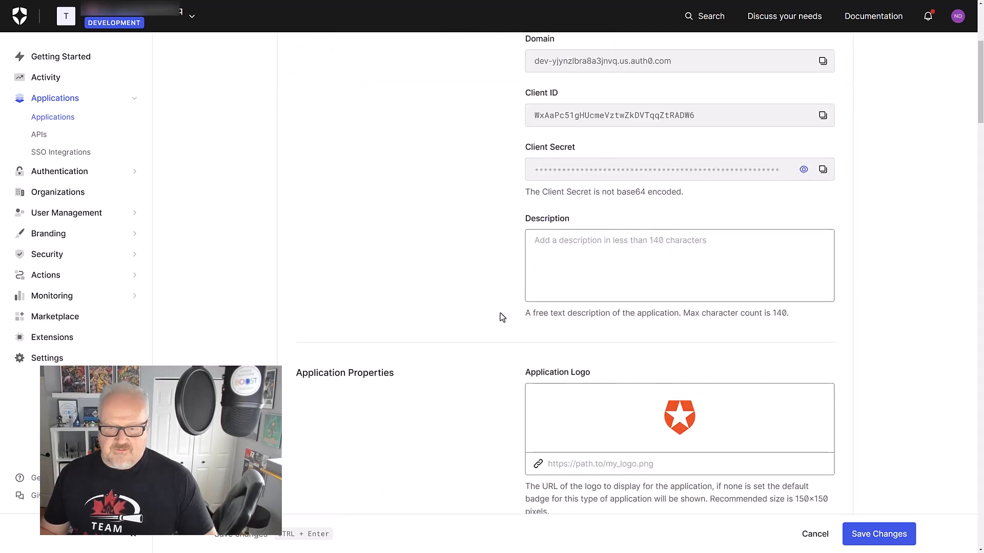
scroll("down", 3)
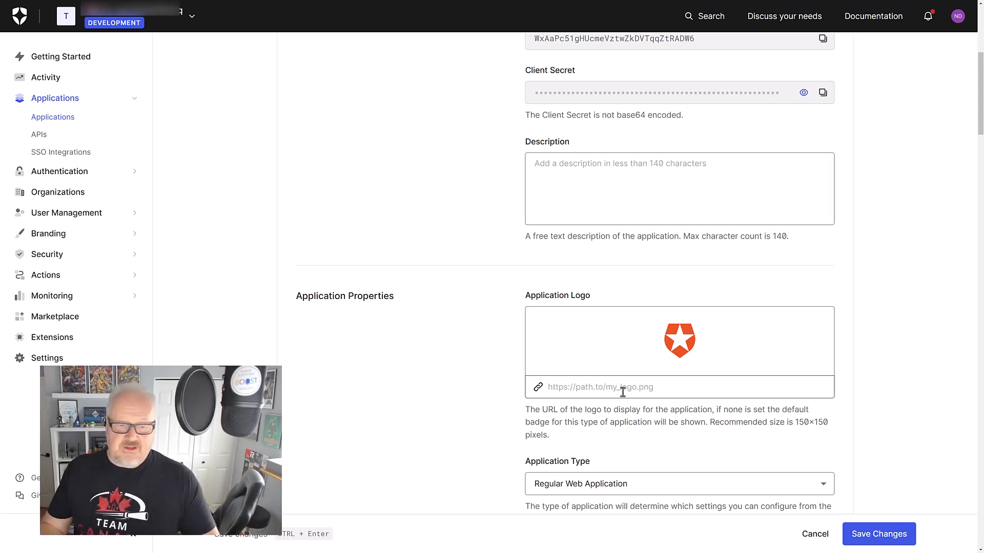
scroll("down", 3)
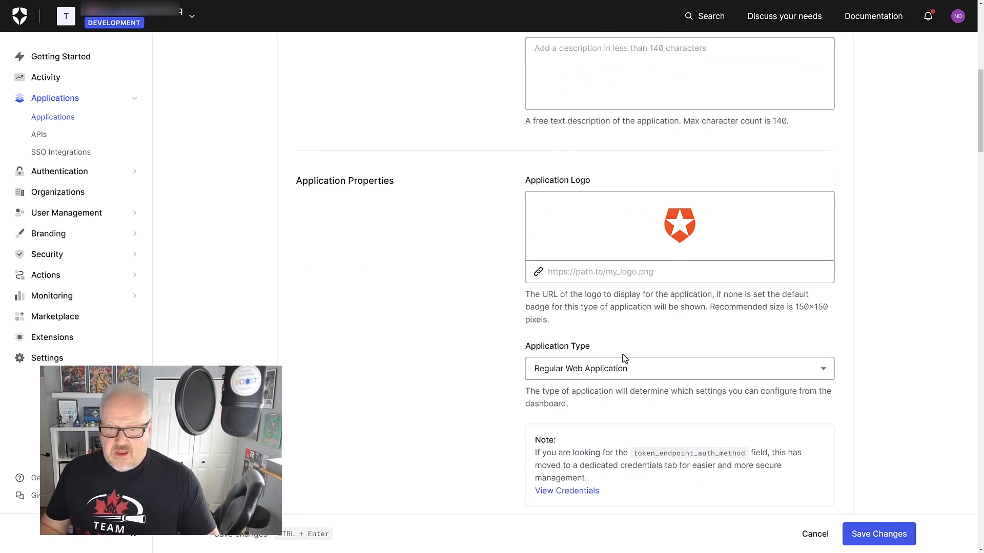
scroll("down", 3)
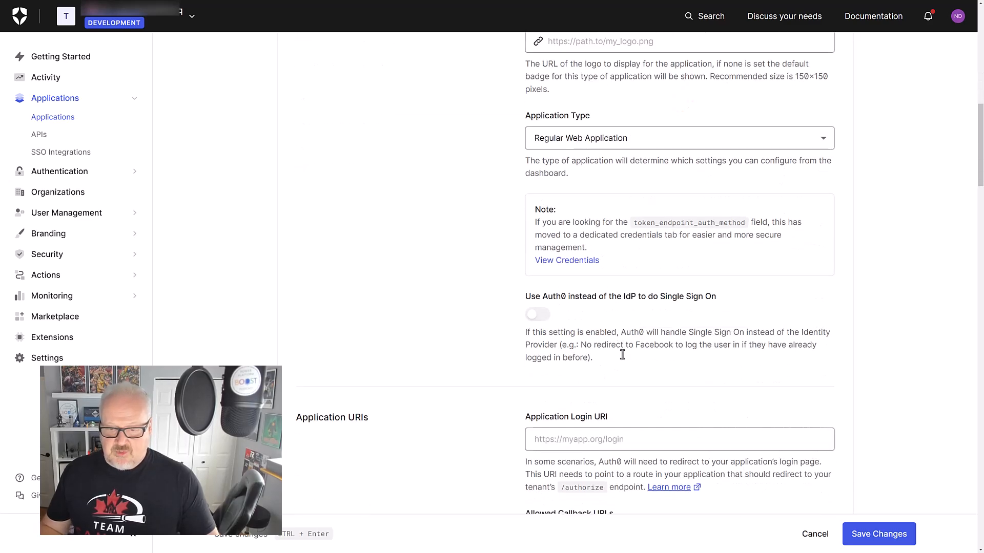
scroll("down", 3)
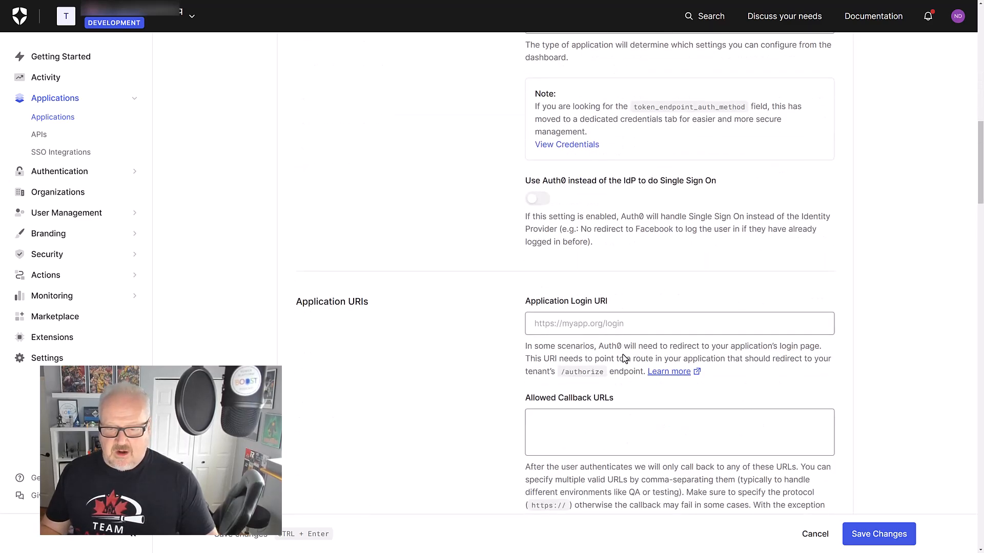
scroll("down", 3)
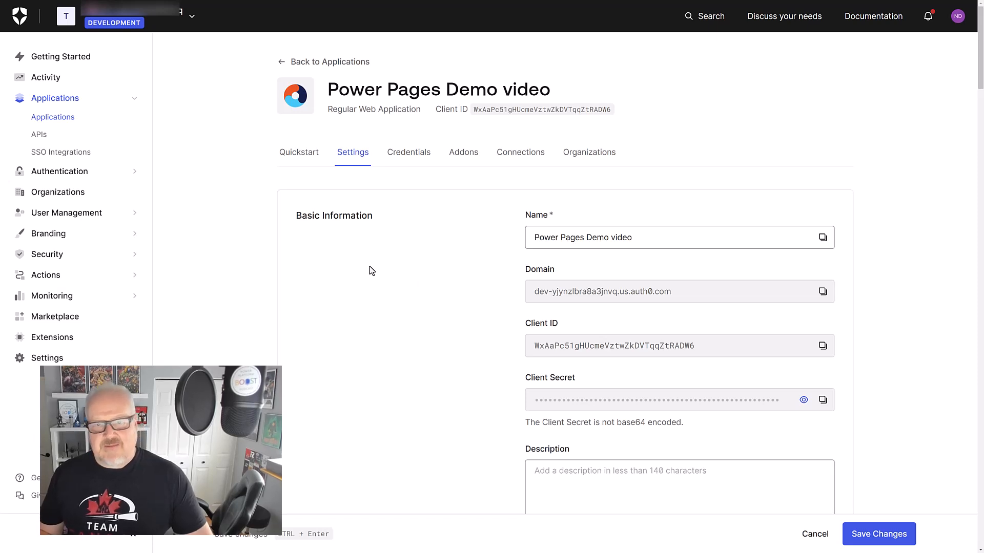
mouse_move(437, 302)
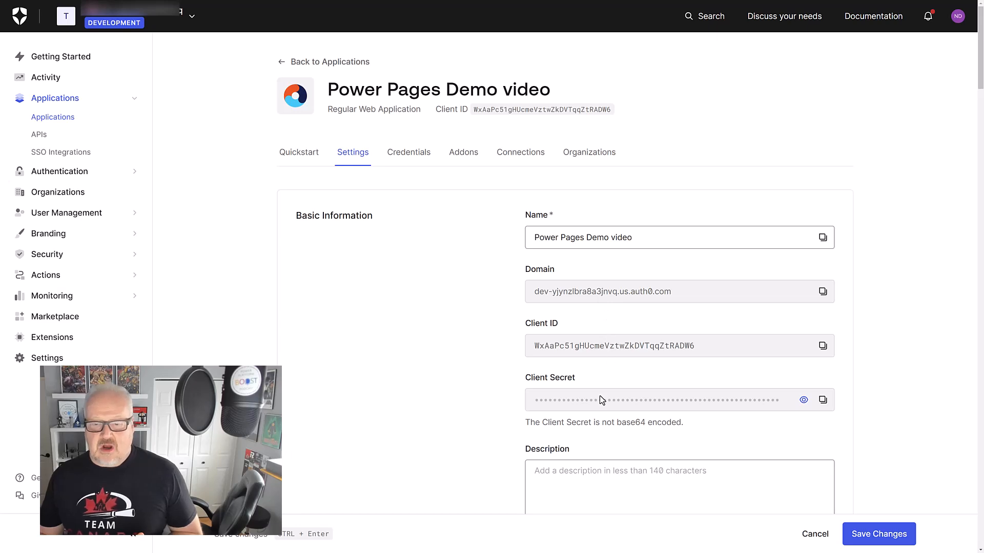
mouse_move(582, 316)
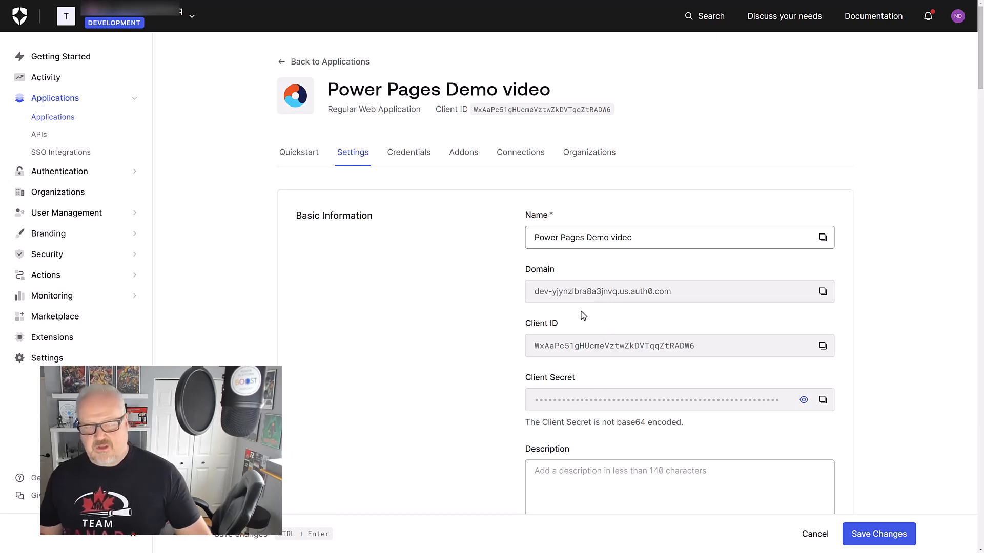
mouse_move(822, 291)
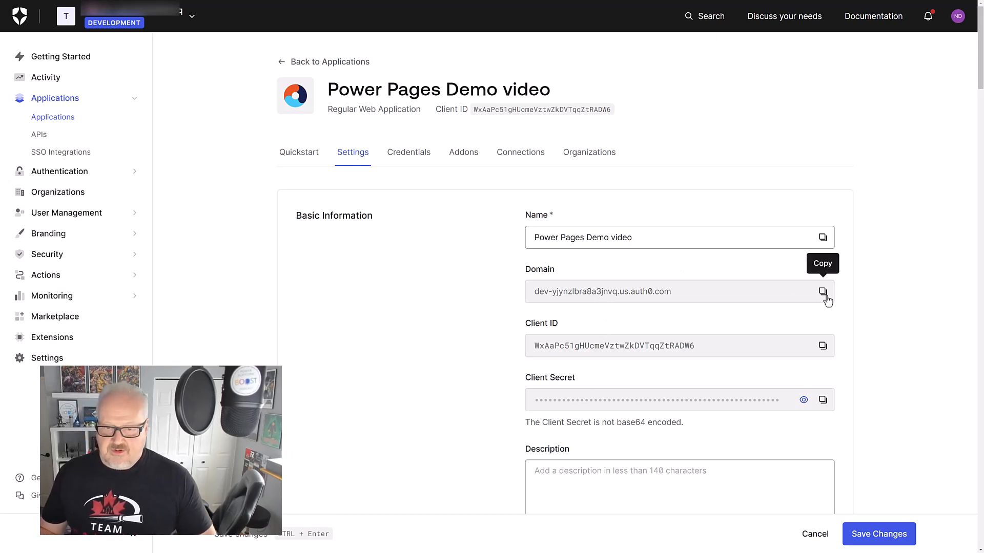
mouse_move(781, 317)
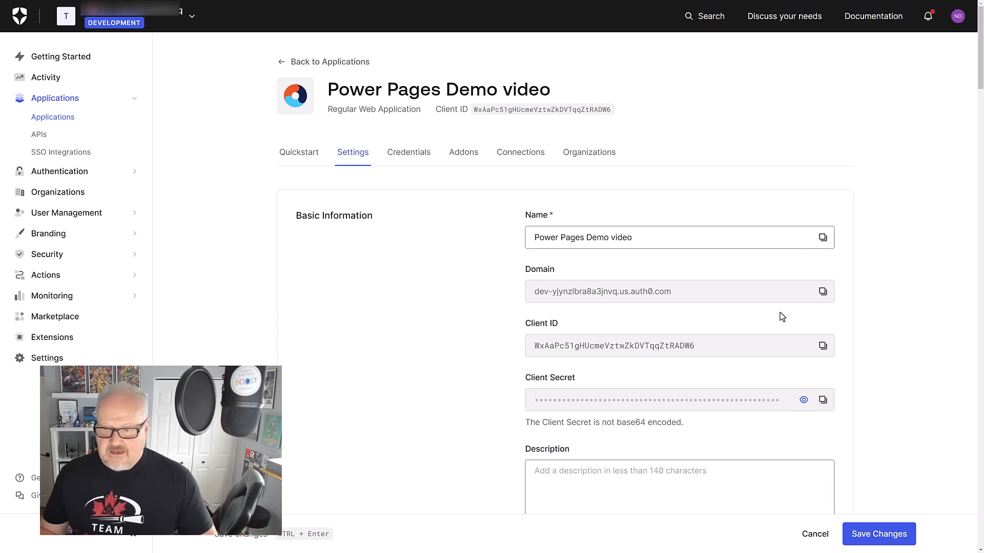
mouse_move(822, 346)
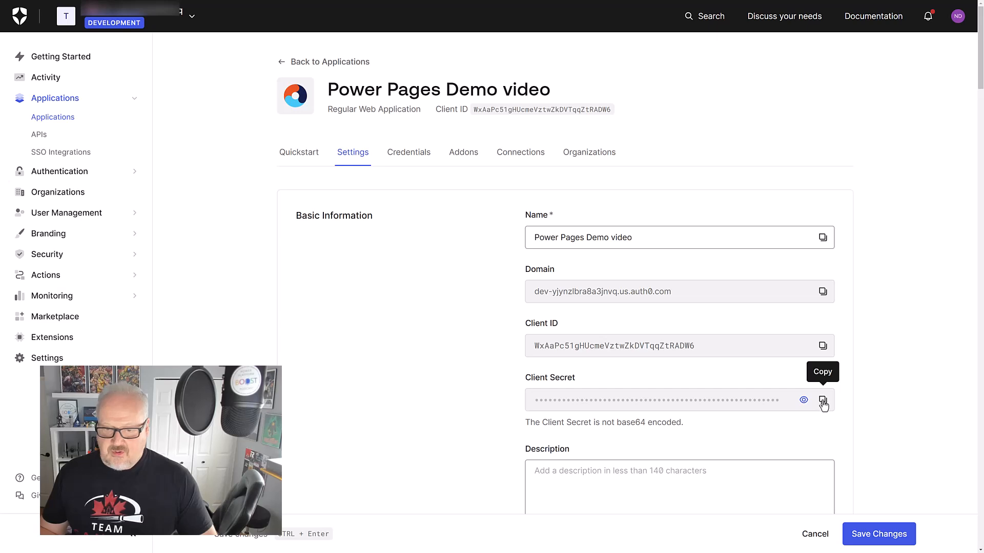
Copy the Power Pages Demo video application's client secret.
left_click(822, 400)
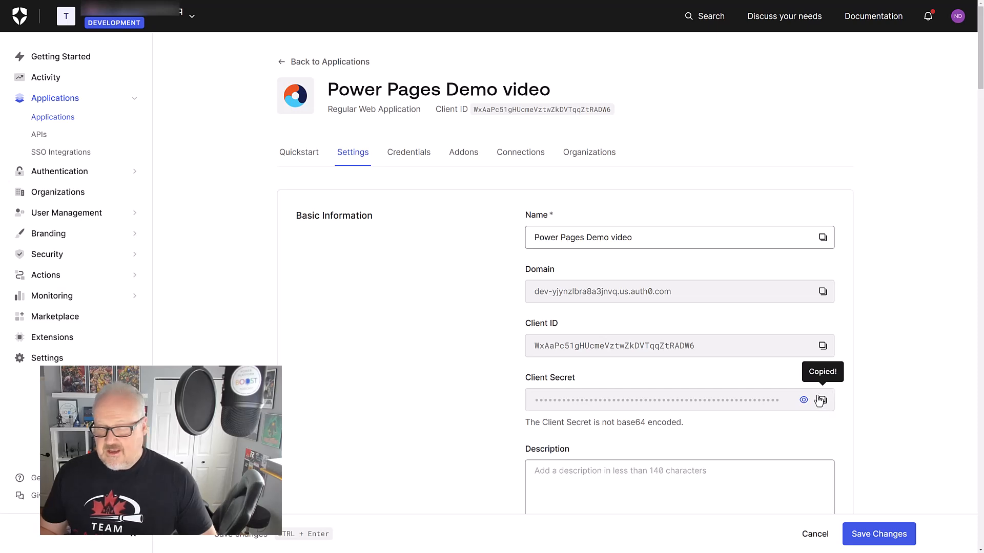
mouse_move(796, 394)
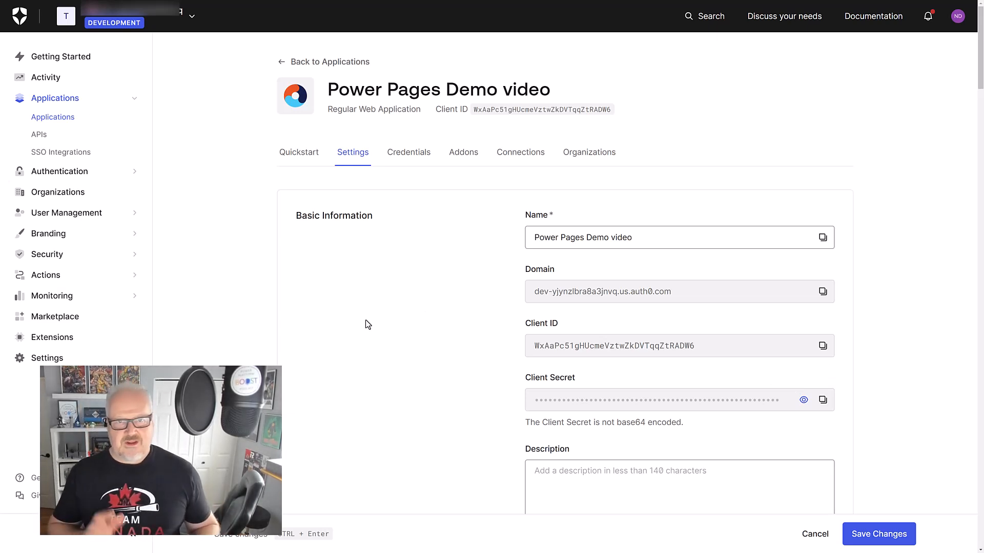
mouse_move(513, 381)
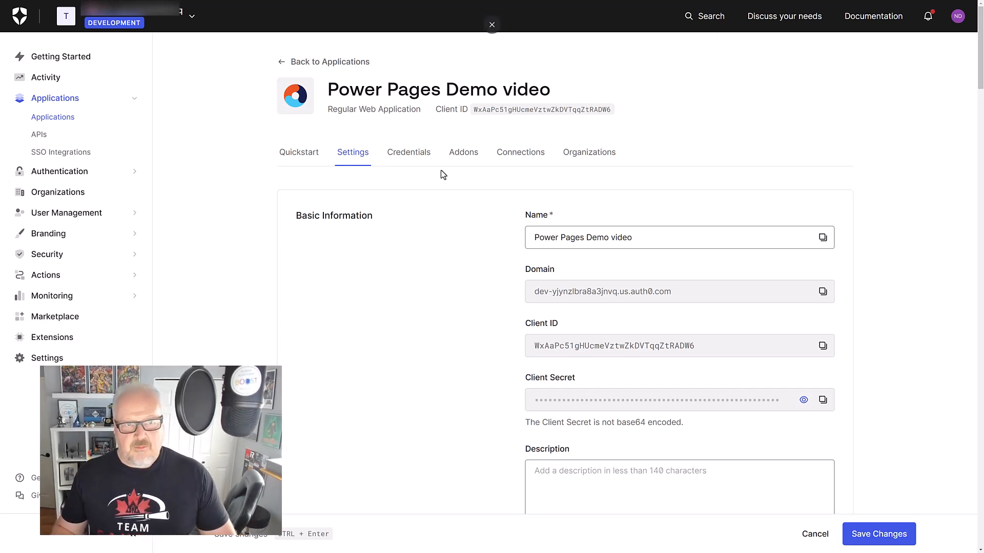
mouse_move(458, 246)
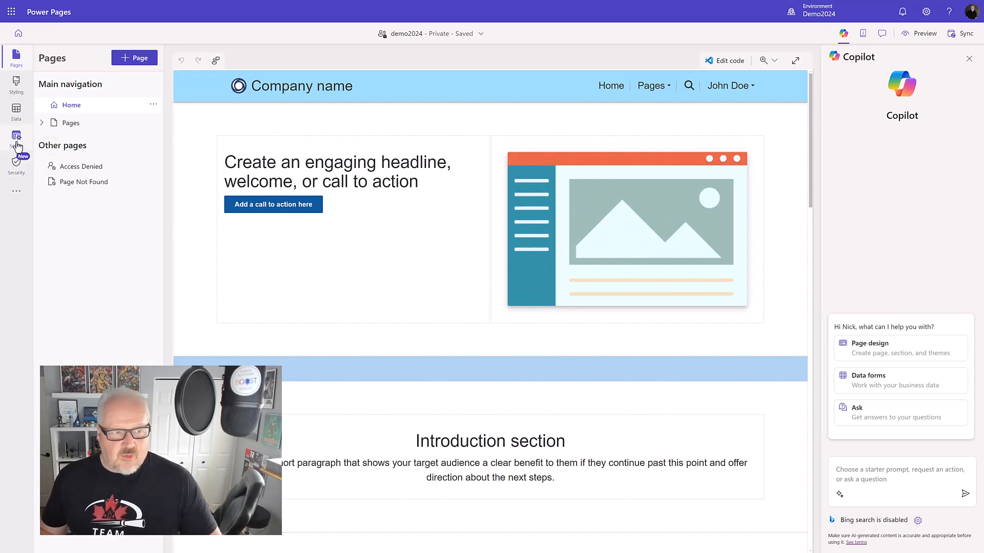
mouse_move(17, 165)
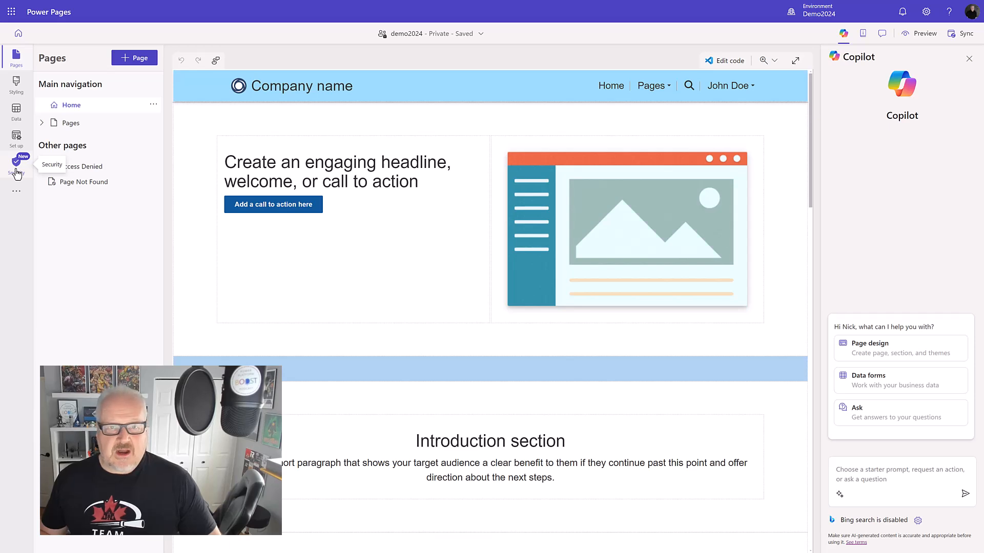
Go through the site's Security section to its Identity providers page.
left_click(16, 164)
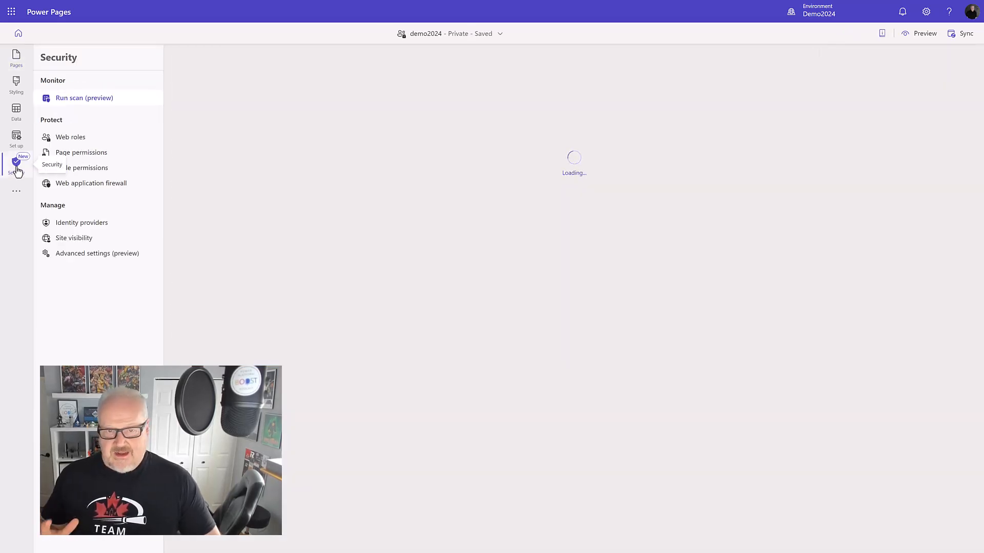
left_click(84, 98)
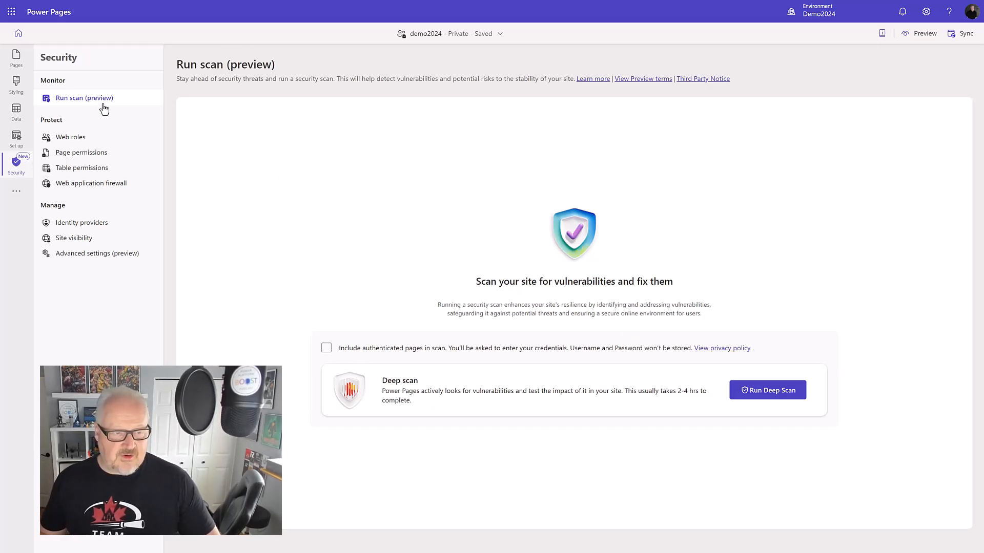
mouse_move(82, 222)
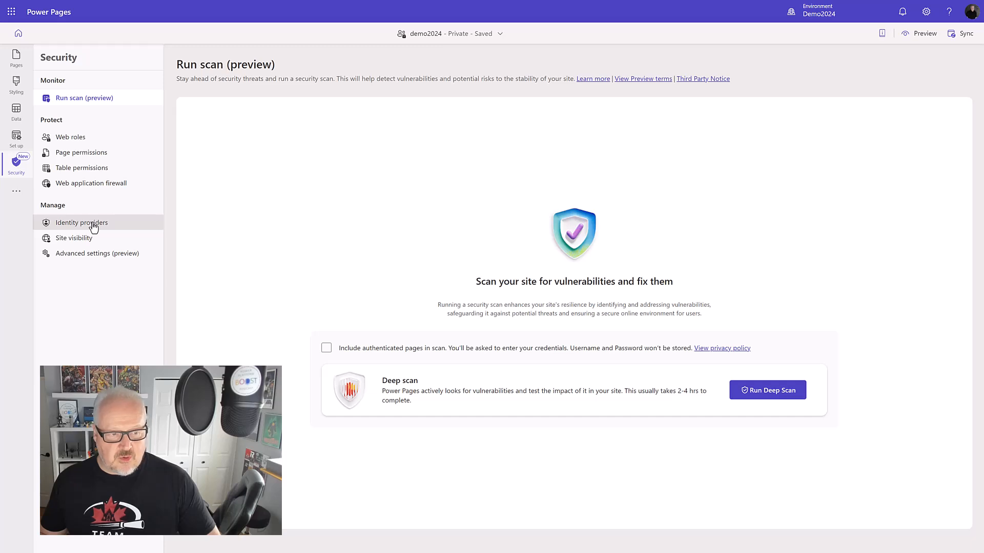
left_click(81, 223)
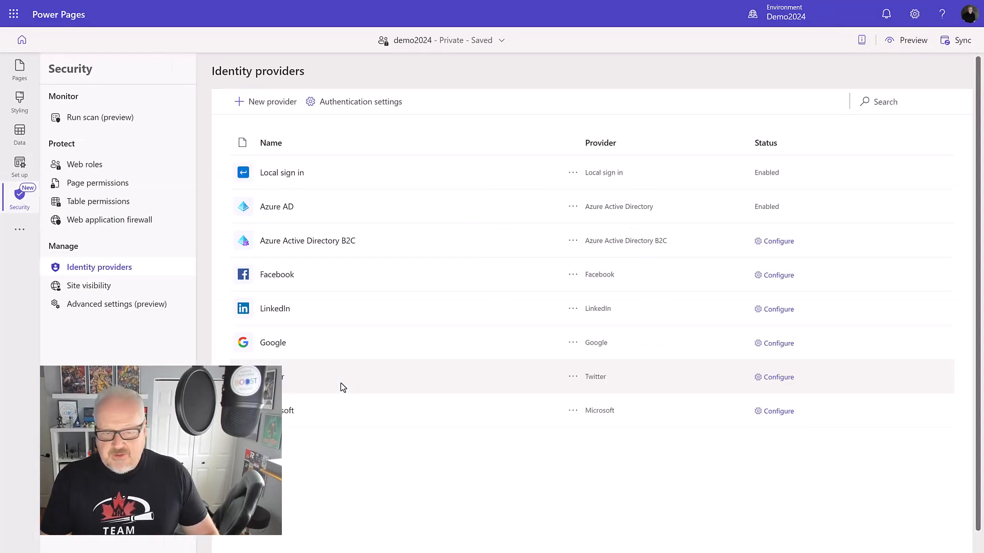
mouse_move(353, 330)
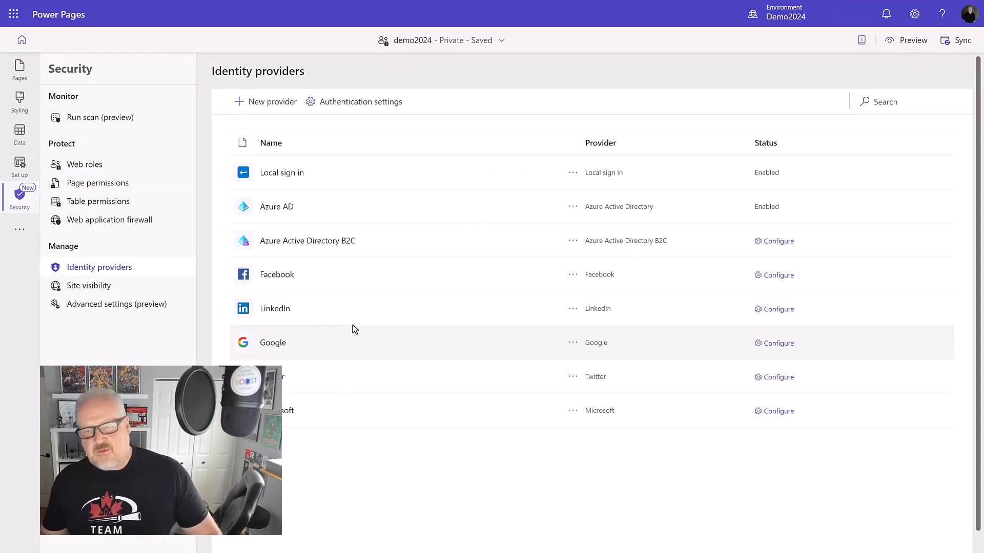
mouse_move(391, 206)
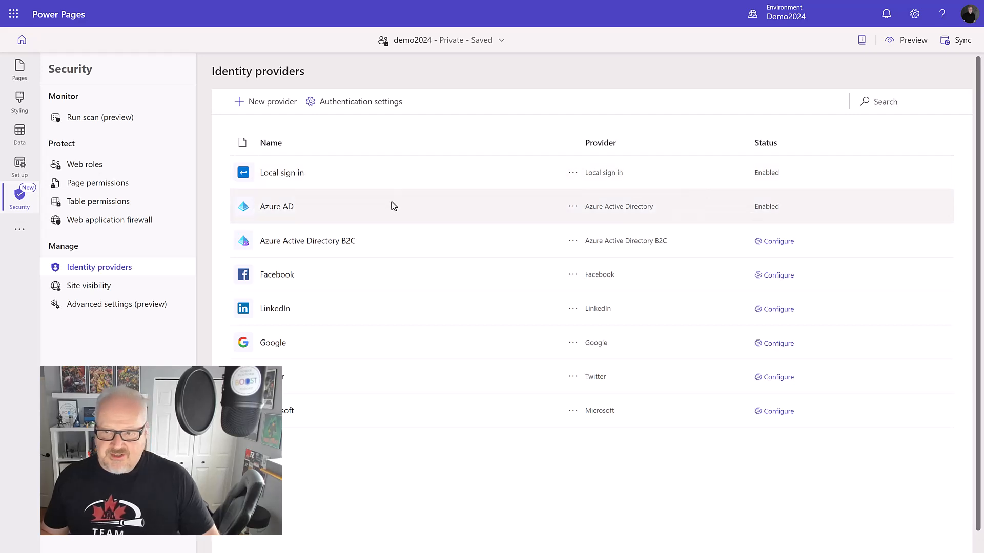
mouse_move(466, 206)
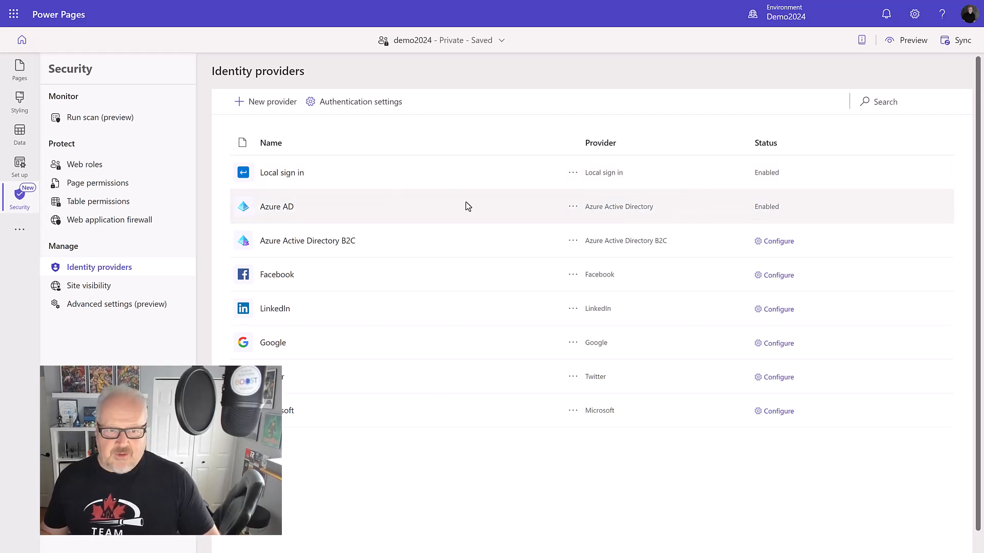
mouse_move(419, 243)
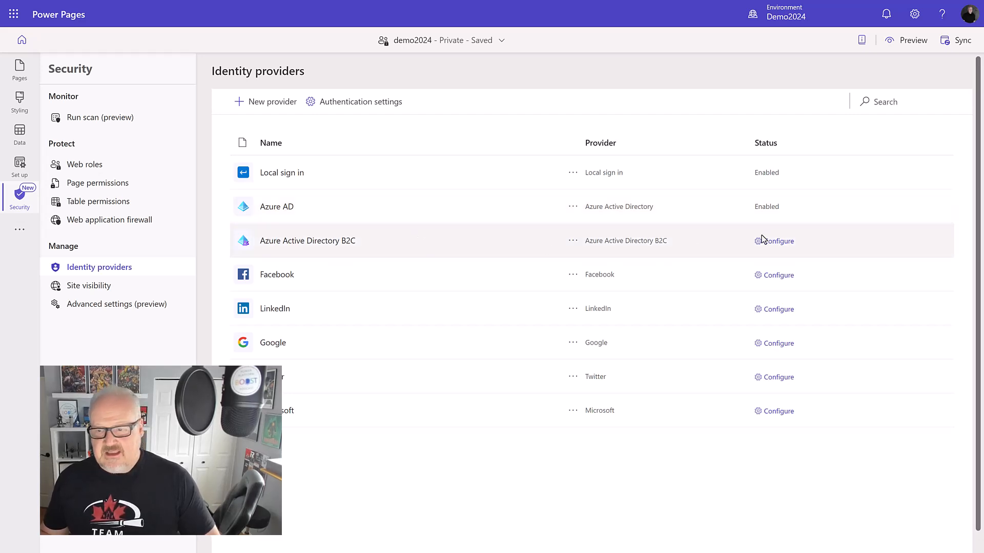
mouse_move(439, 243)
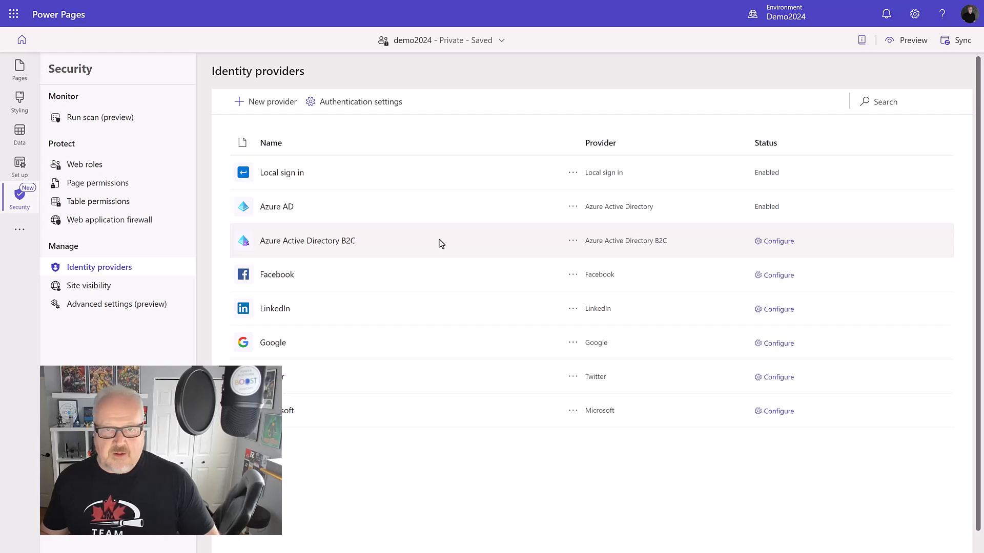
mouse_move(344, 335)
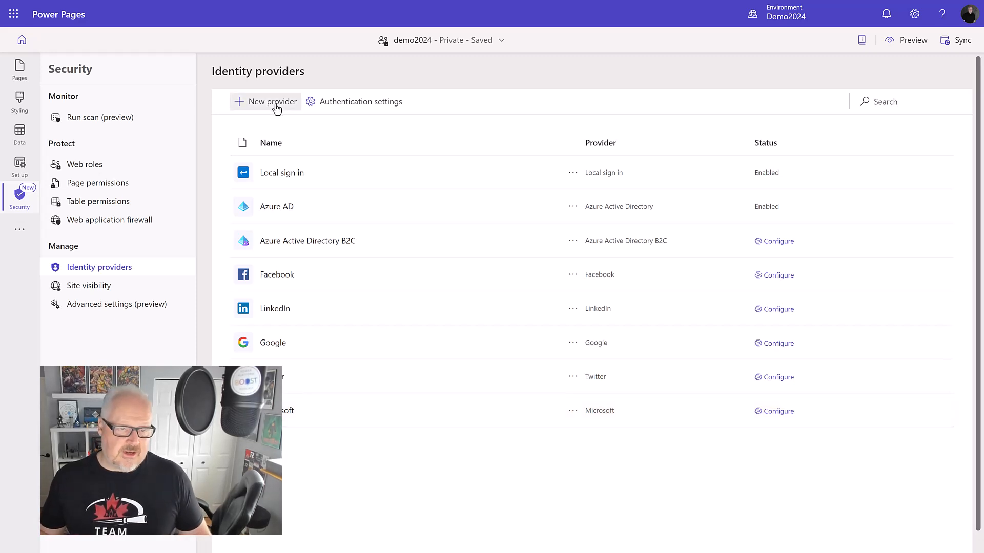
Add a new 'Other' identity provider using OpenID Connect, named OKTA.
left_click(265, 101)
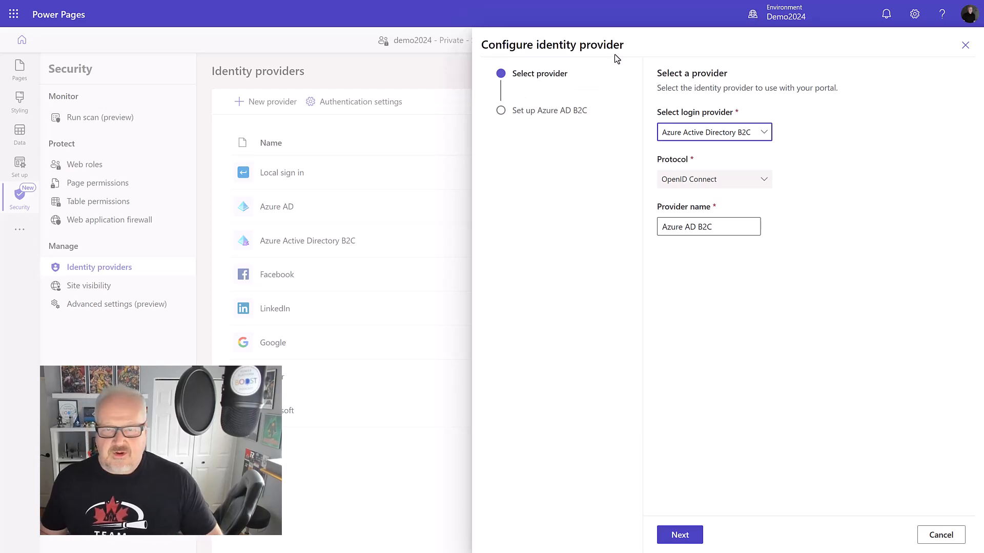
mouse_move(712, 140)
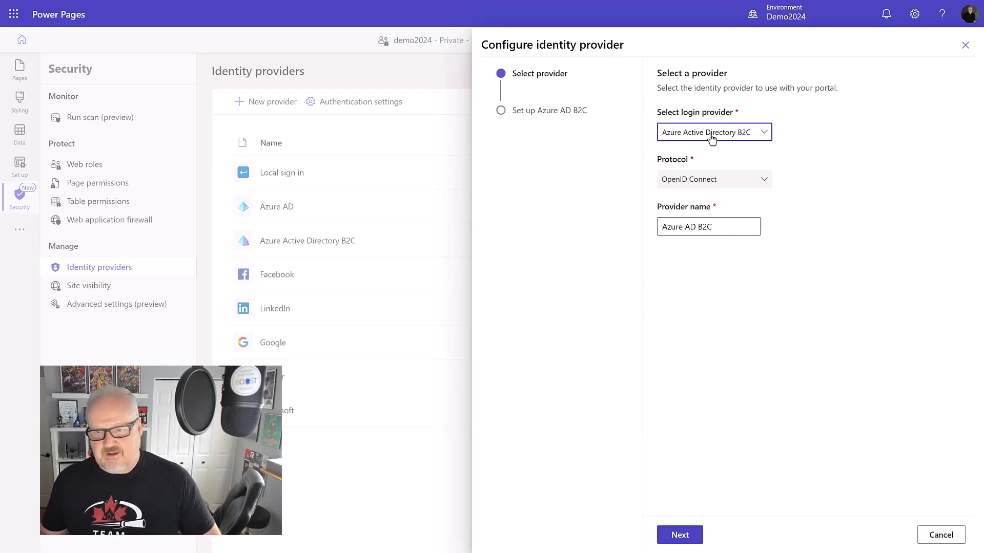
left_click(713, 132)
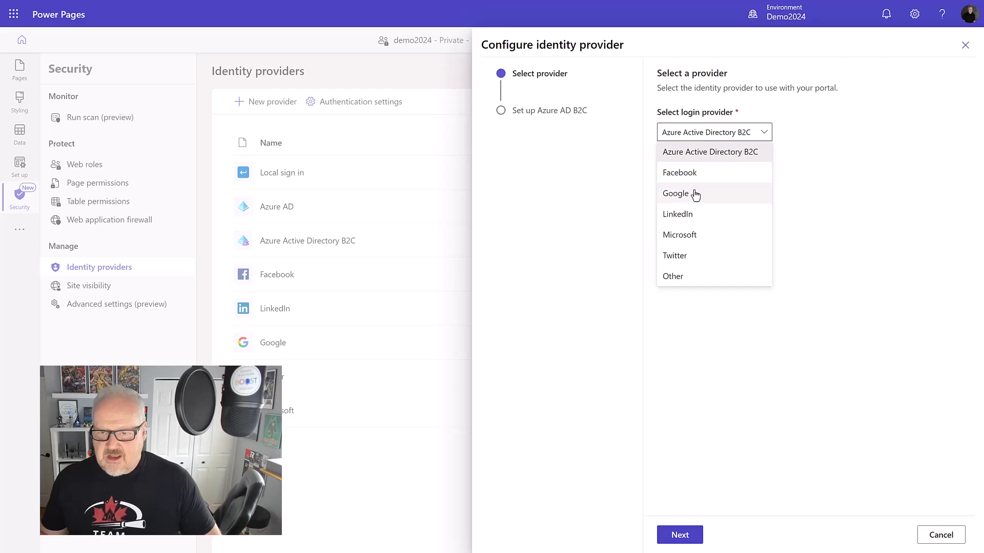
left_click(672, 276)
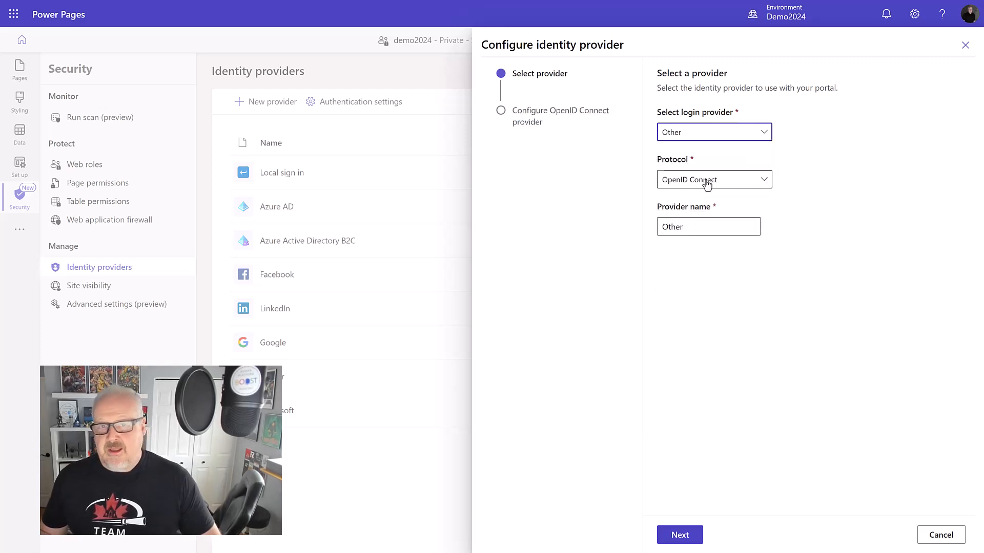
left_click(713, 179)
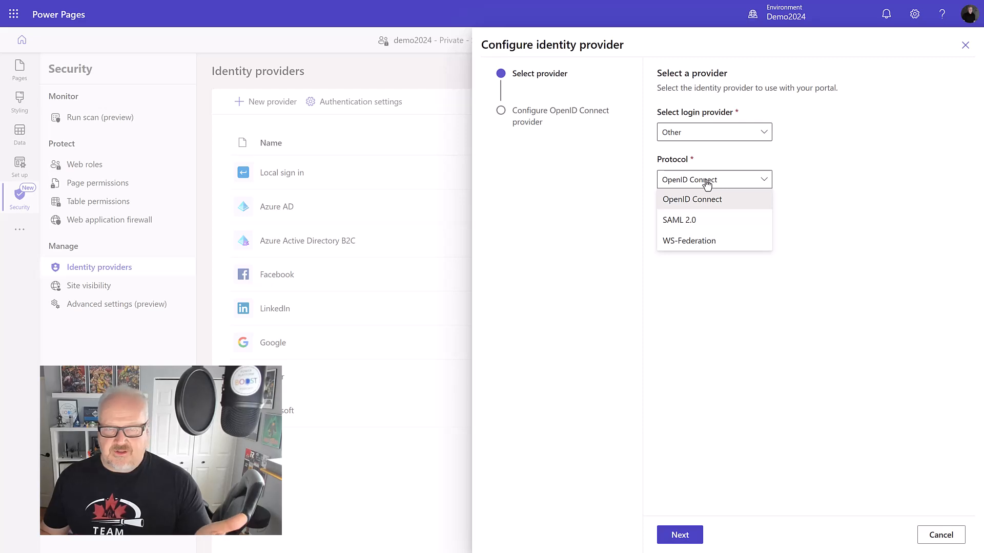
left_click(691, 199)
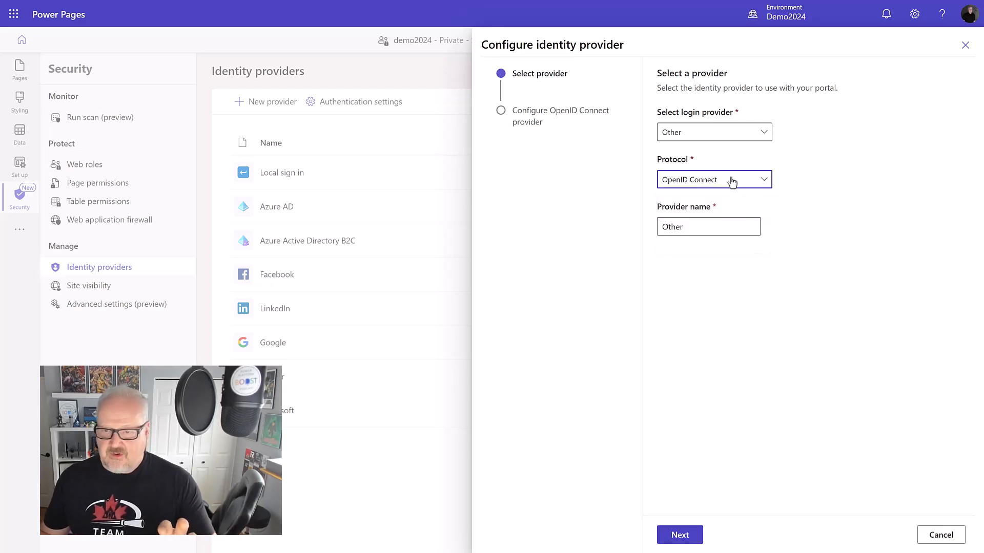
left_click(707, 227)
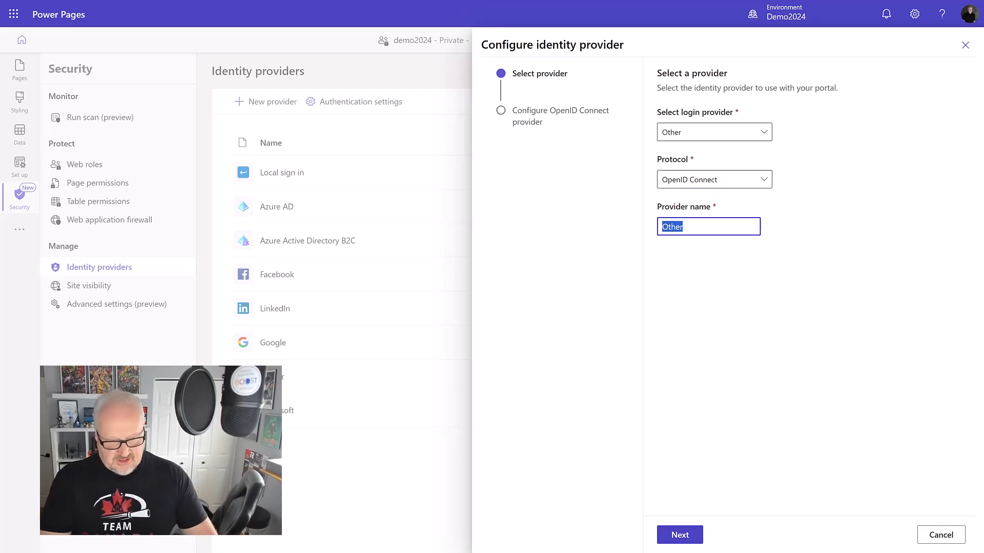
type("OKTA")
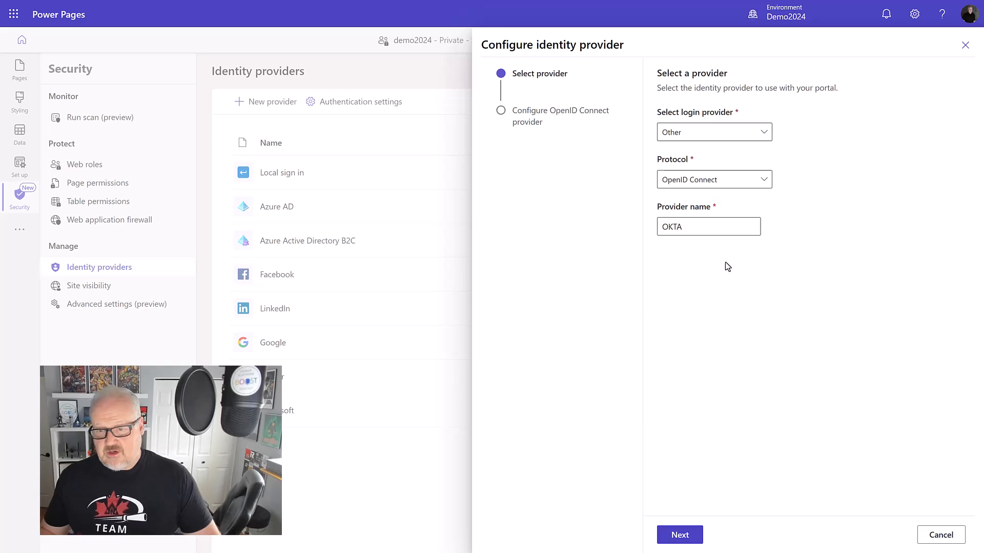
left_click(679, 534)
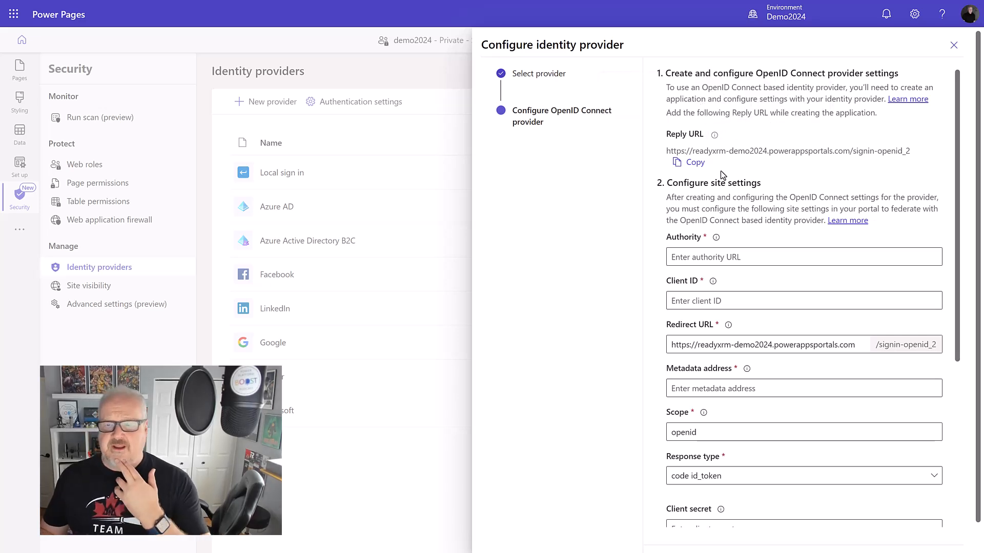
mouse_move(695, 148)
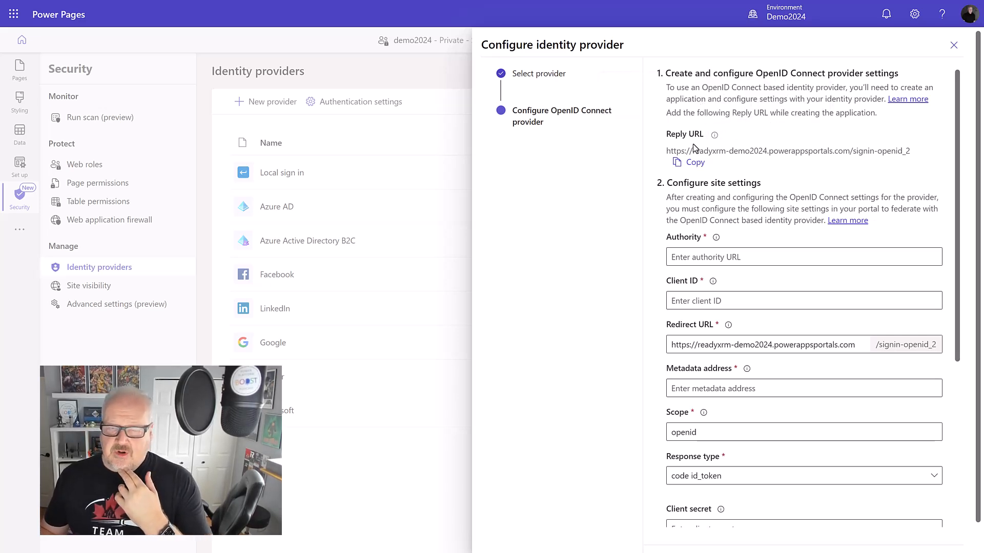
left_click(802, 256)
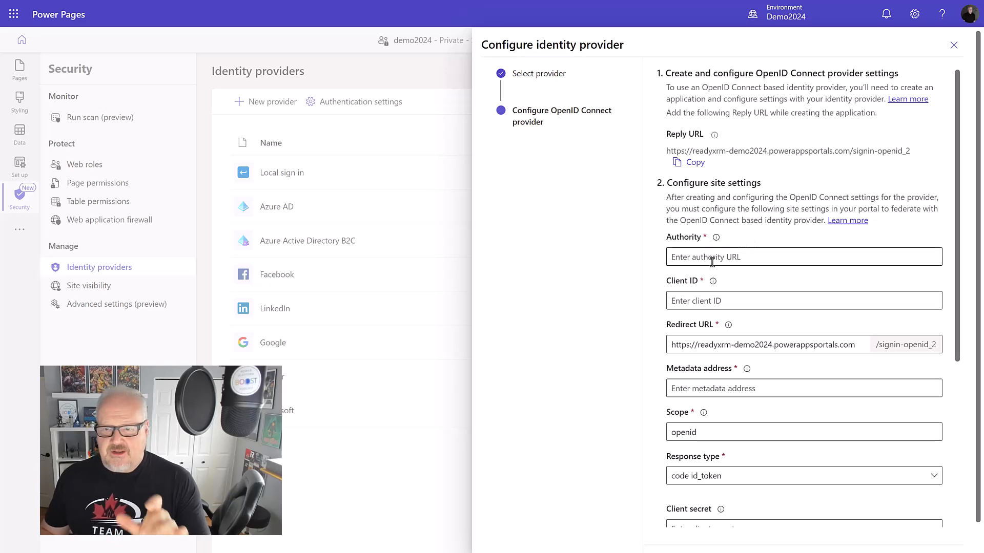
left_click(804, 257)
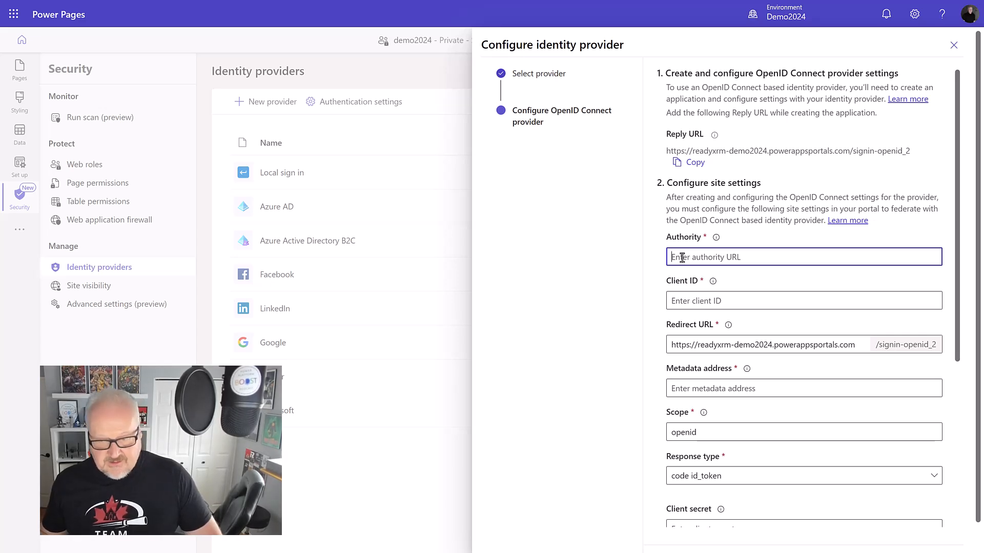
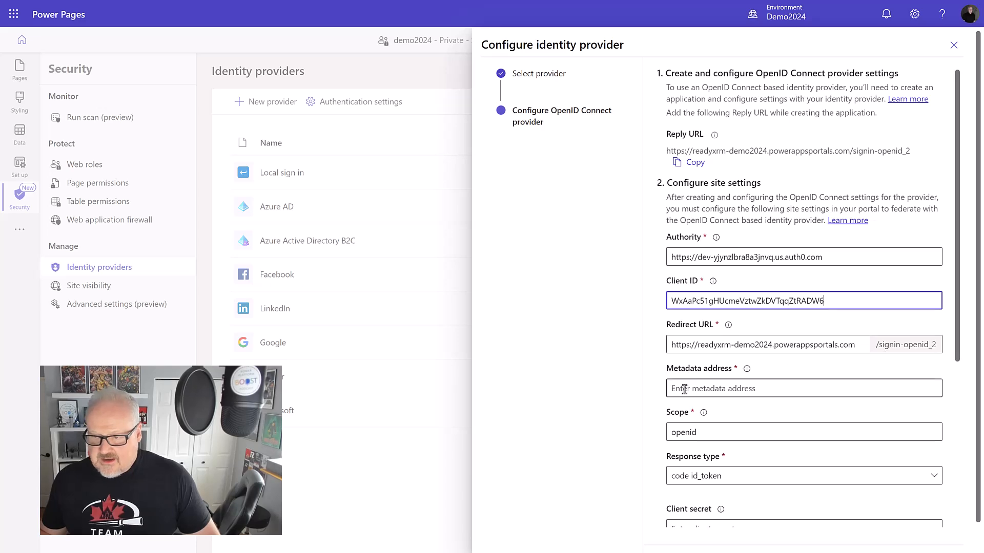
mouse_move(746, 380)
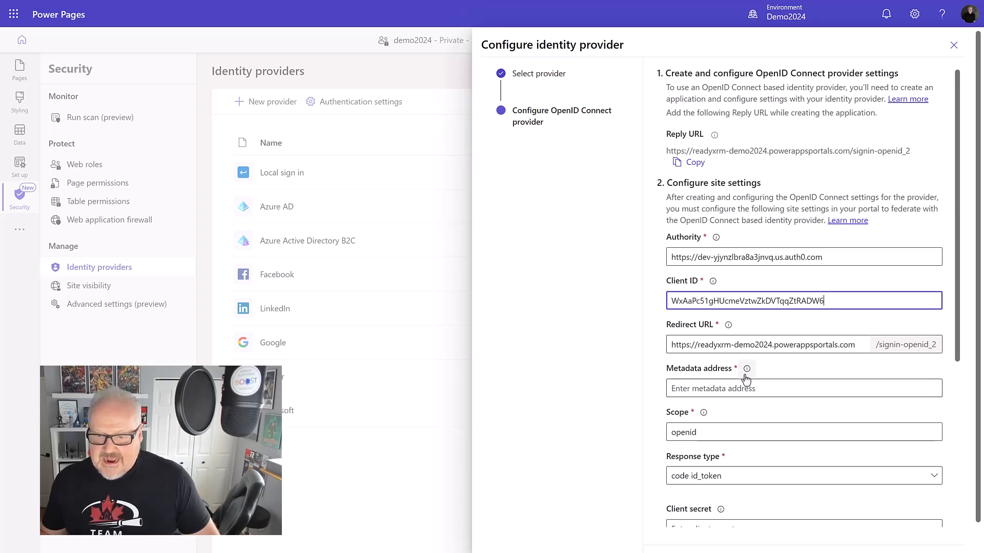
mouse_move(746, 368)
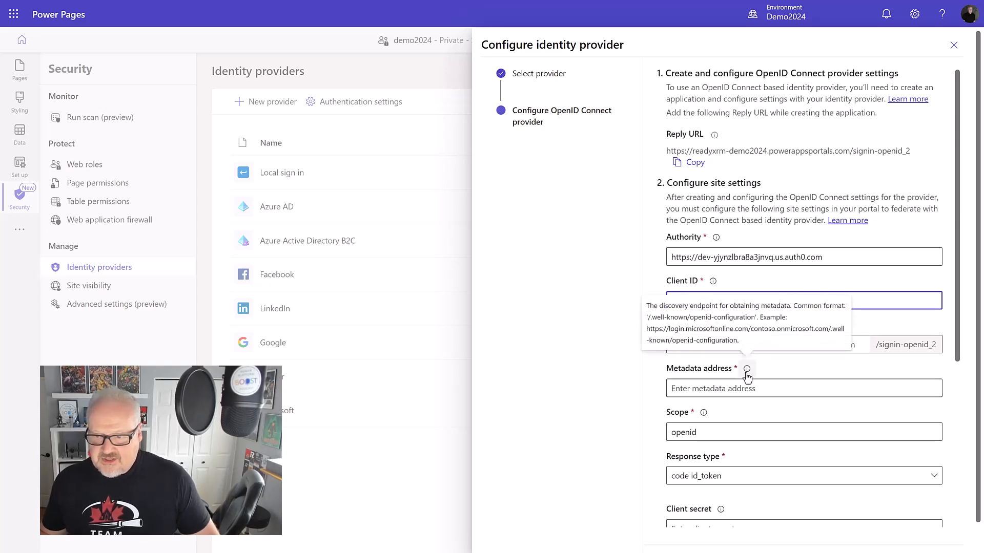
type("WxAaPc51gHUcmeVztwZkDVTqqZtRADW6")
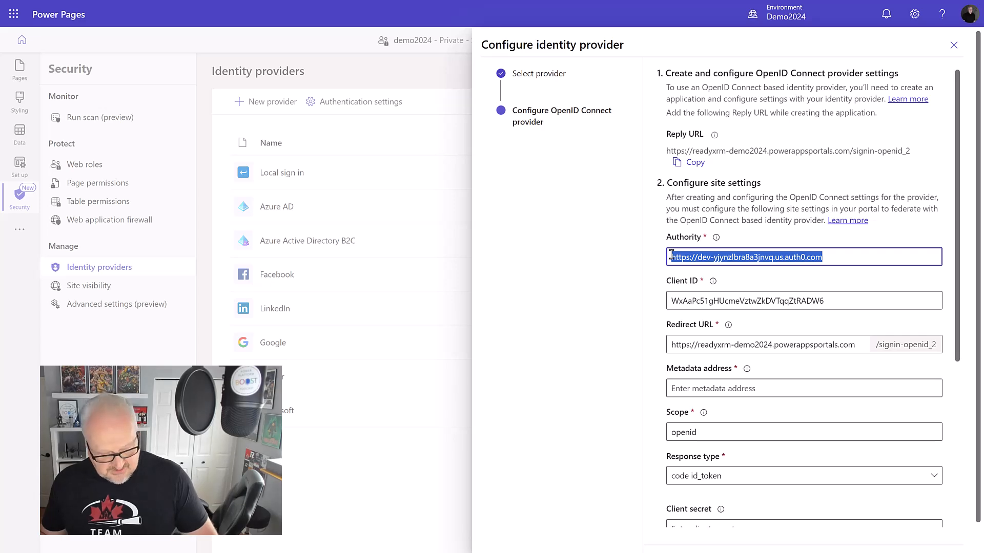
left_click(803, 388)
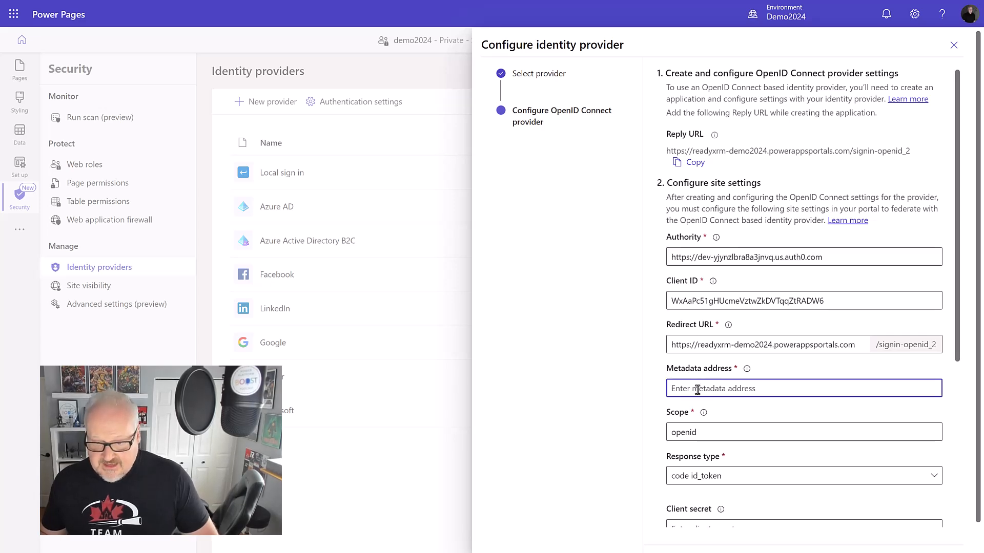
type("https://dev-yjjynzlbra8a3jnvq.us.auth0.com")
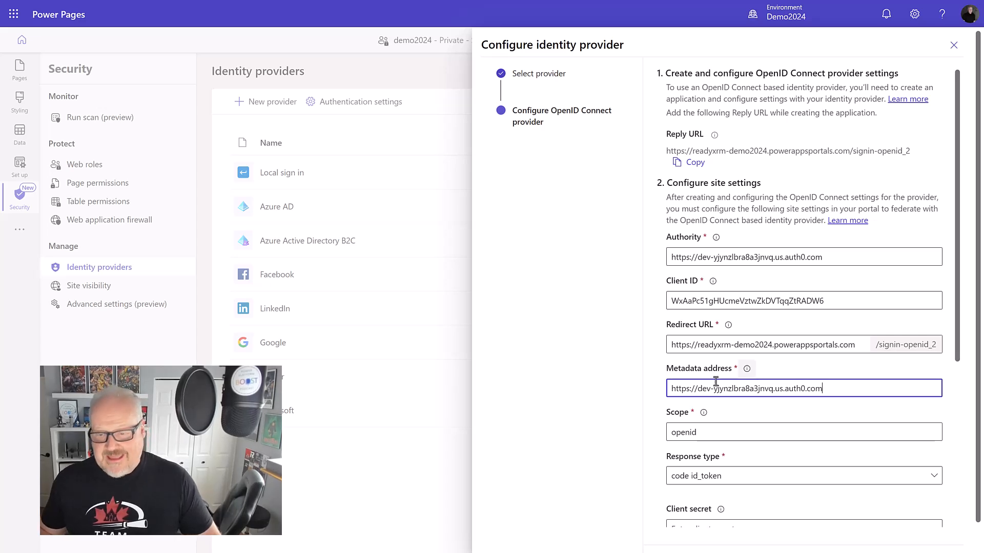
mouse_move(745, 378)
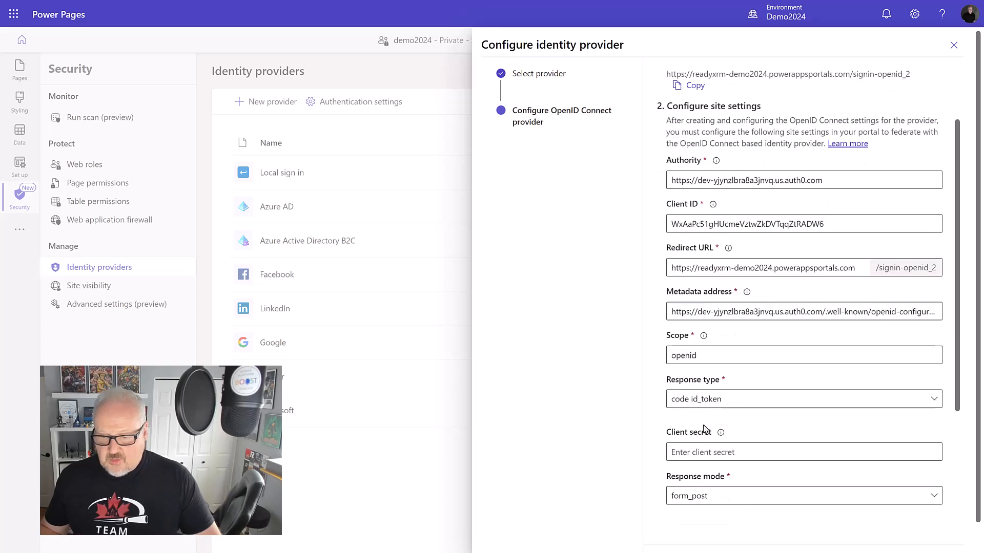
Set response type code, paste the client secret, use response mode query, and copy the reply URL.
left_click(802, 399)
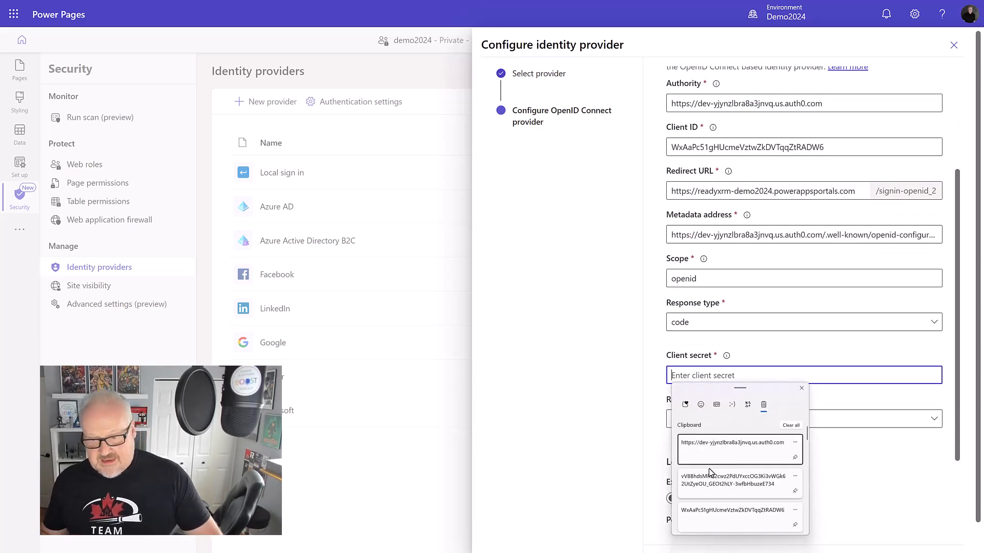
left_click(735, 480)
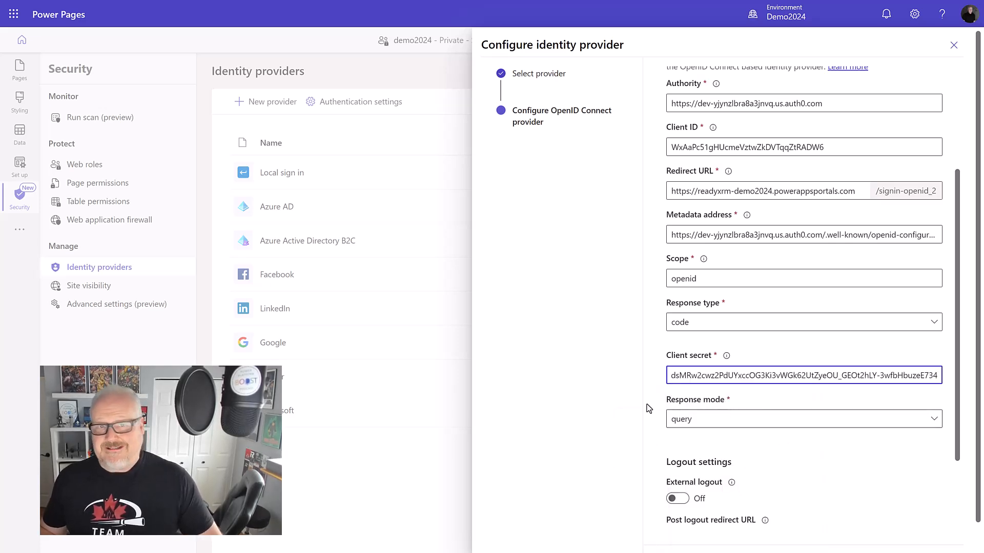
mouse_move(635, 405)
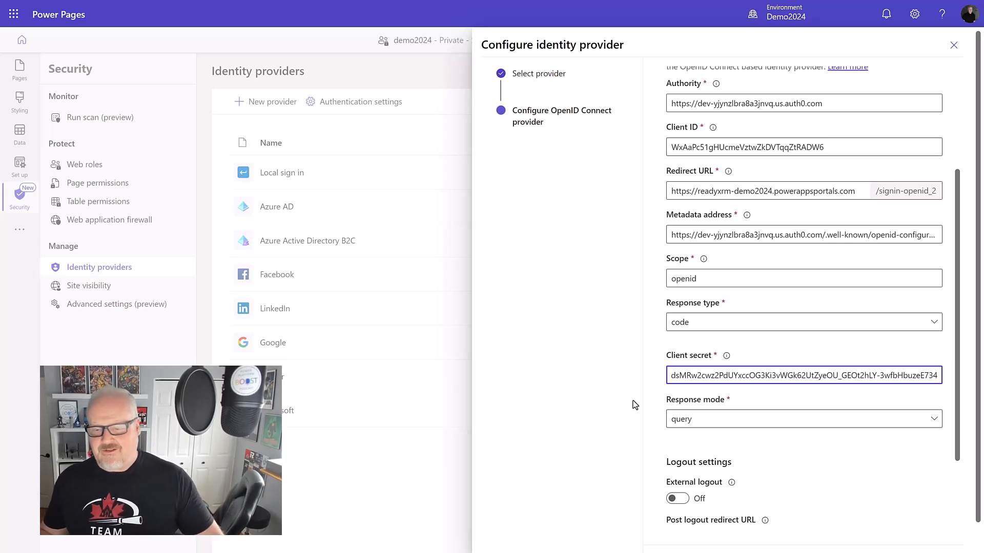
scroll("down", 3)
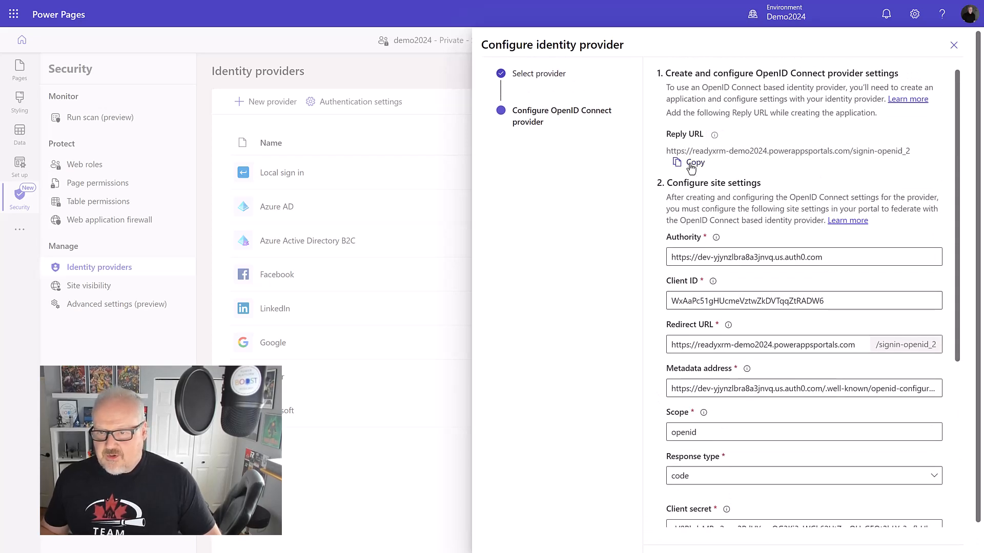
left_click(695, 162)
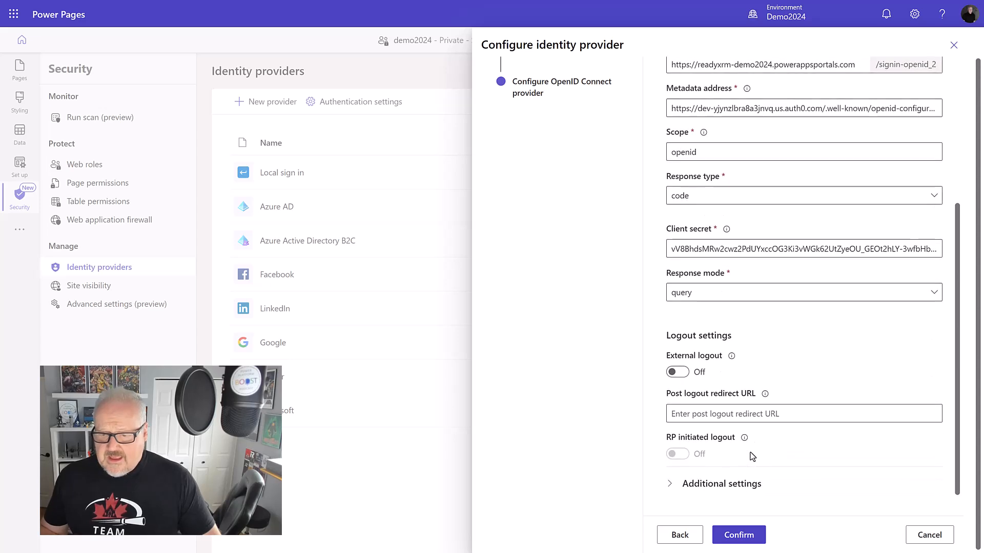
mouse_move(707, 351)
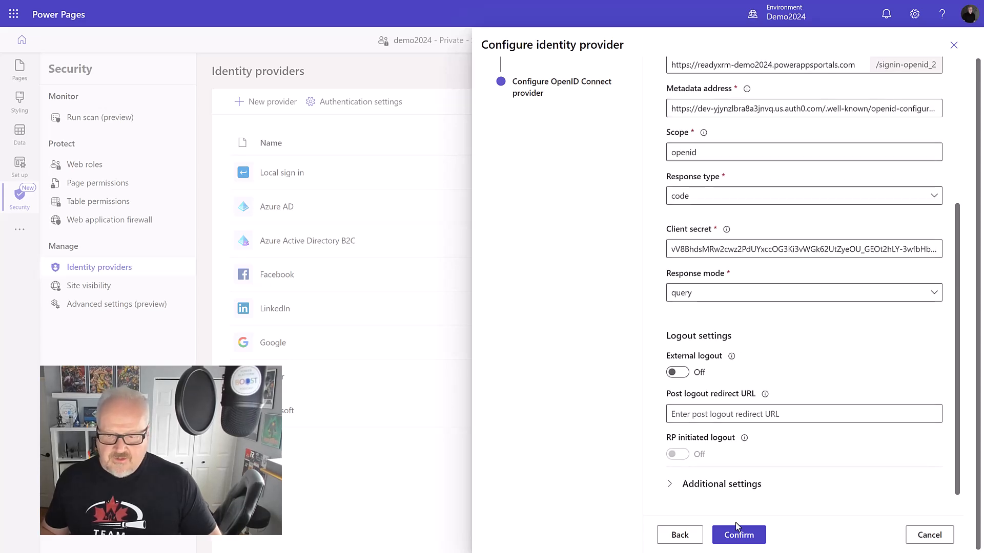
Confirm the OKTA OpenID Connect provider settings and view the summary.
left_click(739, 534)
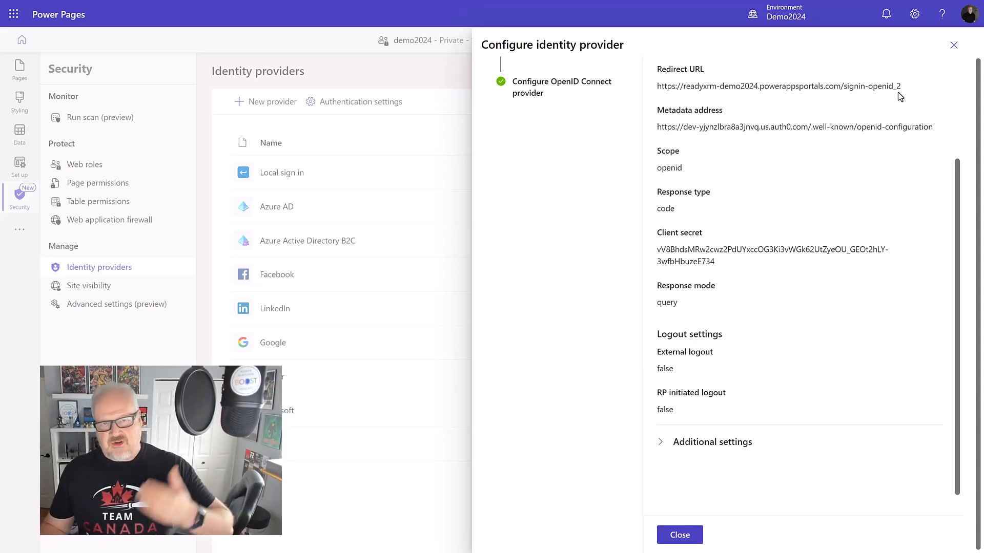
mouse_move(753, 106)
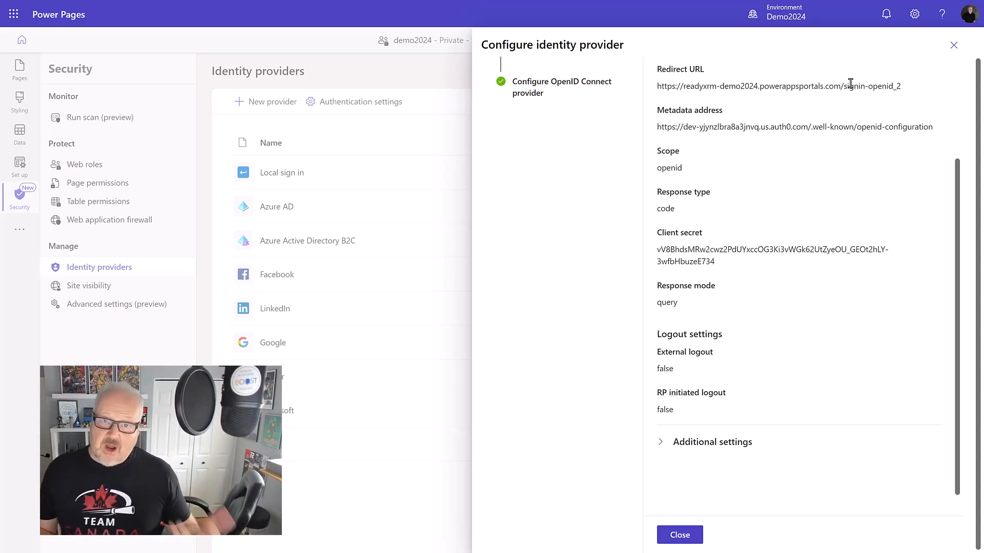
mouse_move(36, 236)
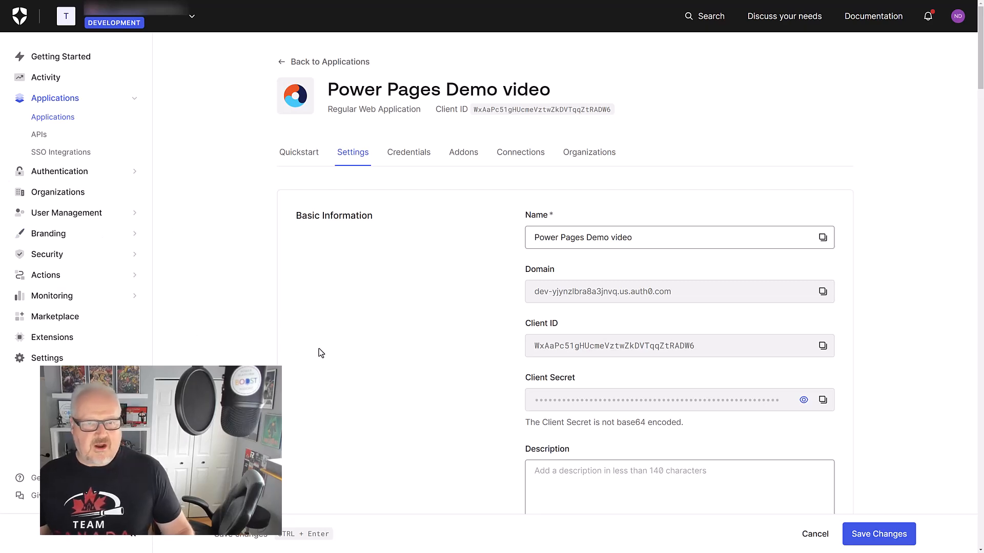
Add the site's signin-openid_2 reply URL to Allowed Callback URLs and save the Auth0 application.
scroll("down", 3)
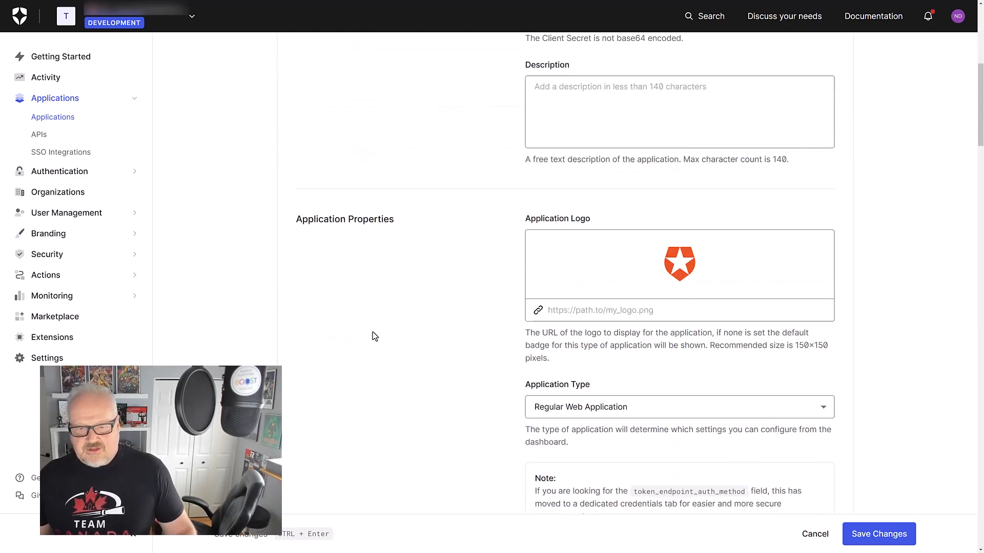
scroll("down", 3)
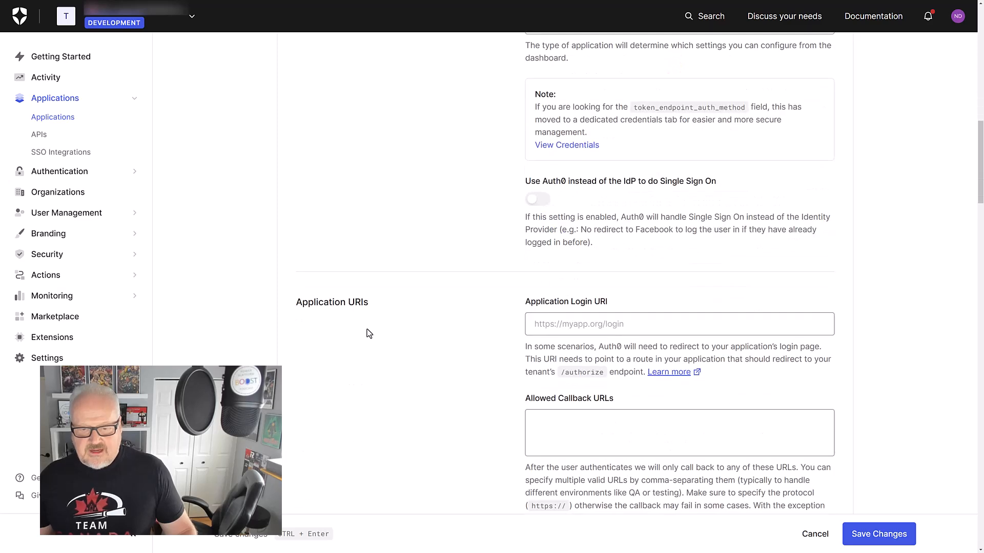
scroll("down", 3)
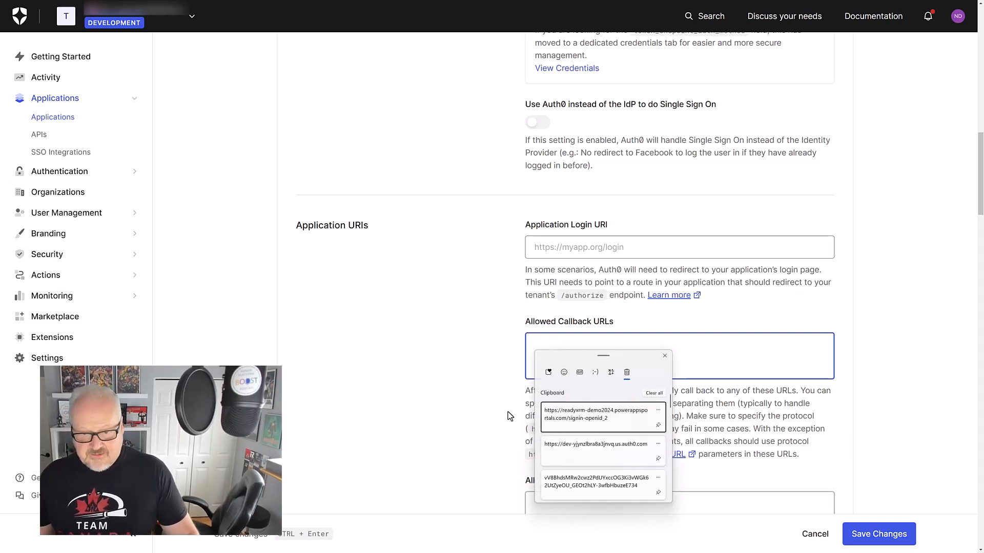
left_click(600, 414)
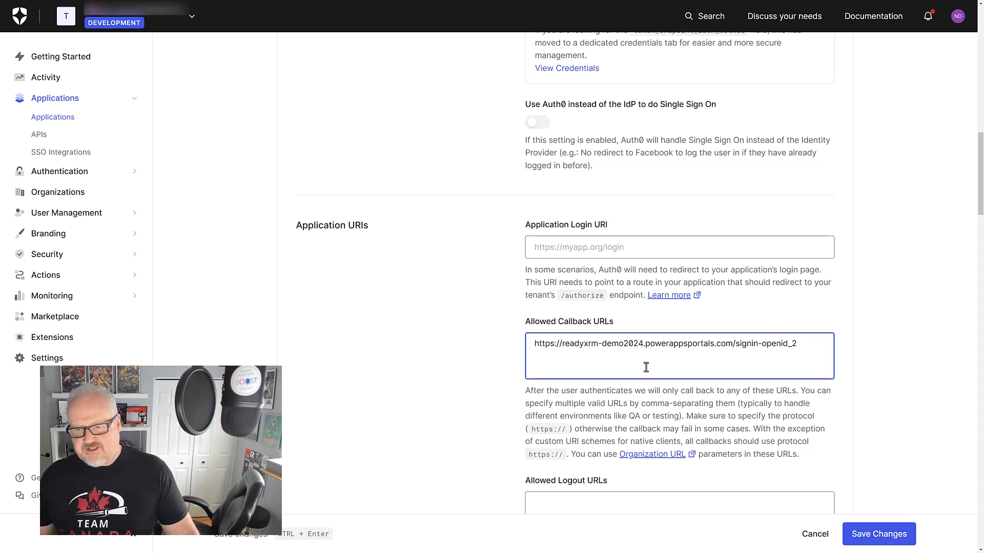
scroll("down", 3)
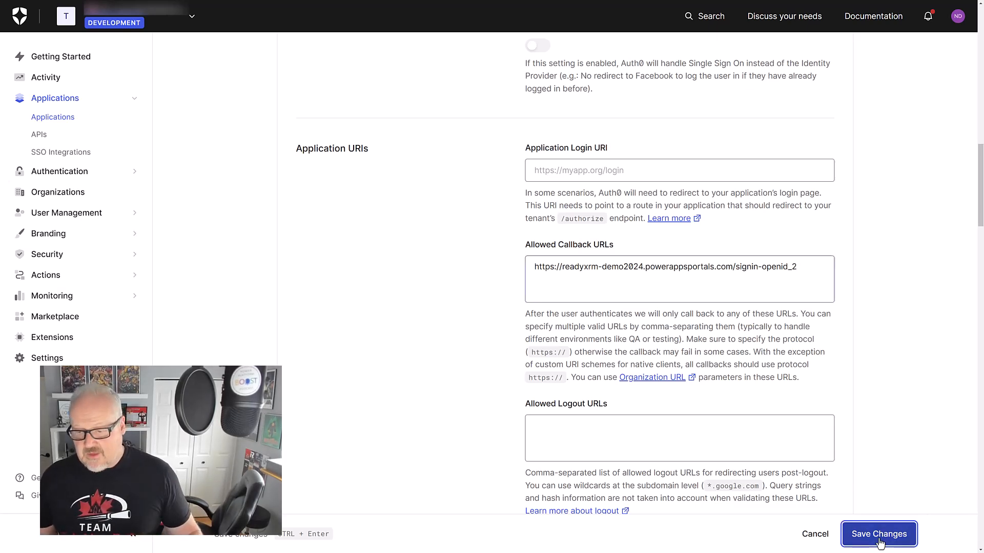
left_click(878, 534)
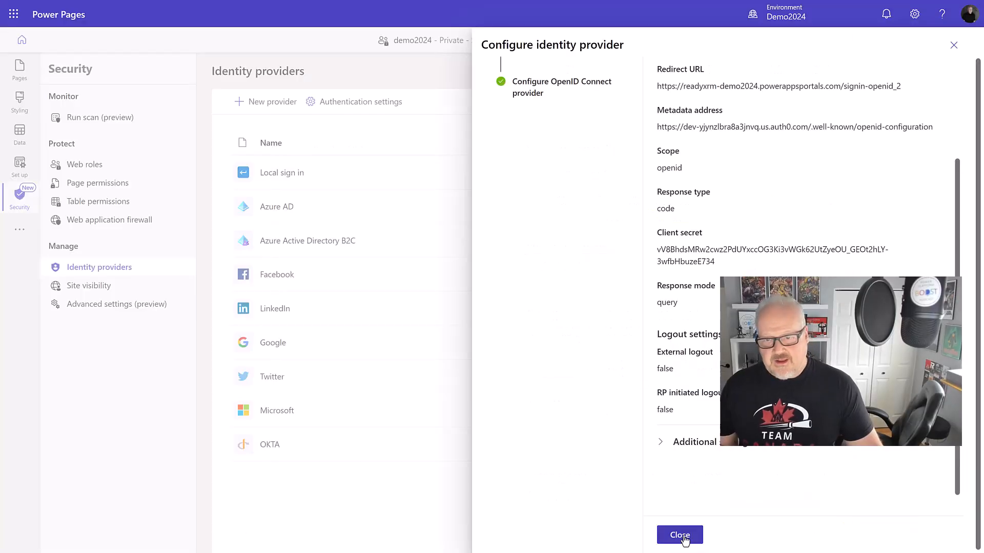
Close the provider summary, preview the live site, and open its sign-in page.
left_click(679, 534)
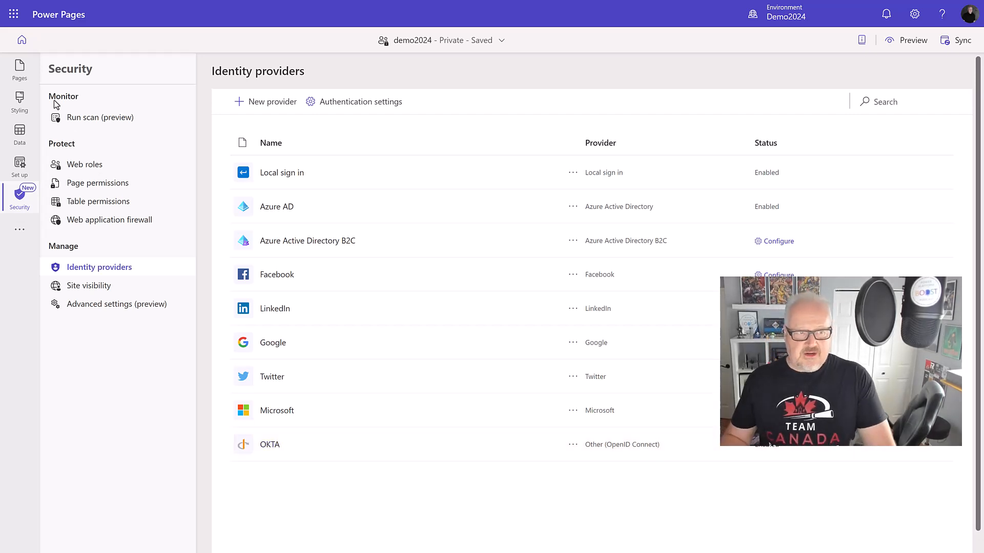
left_click(20, 69)
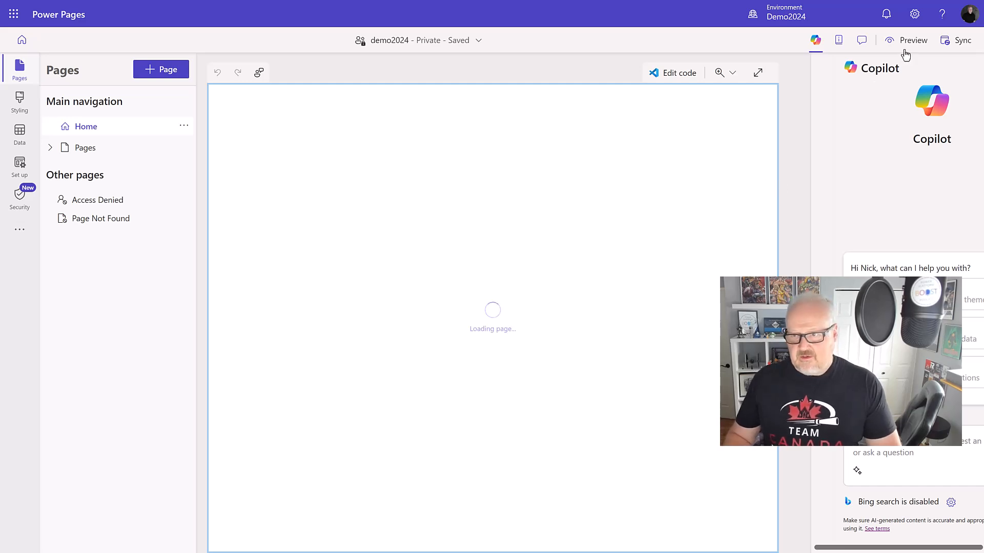
left_click(912, 40)
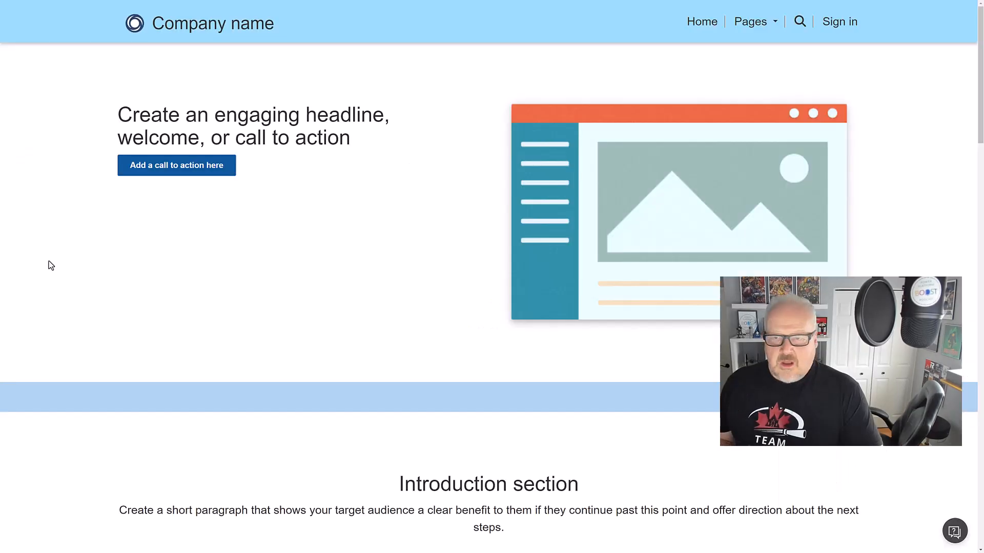
mouse_move(838, 20)
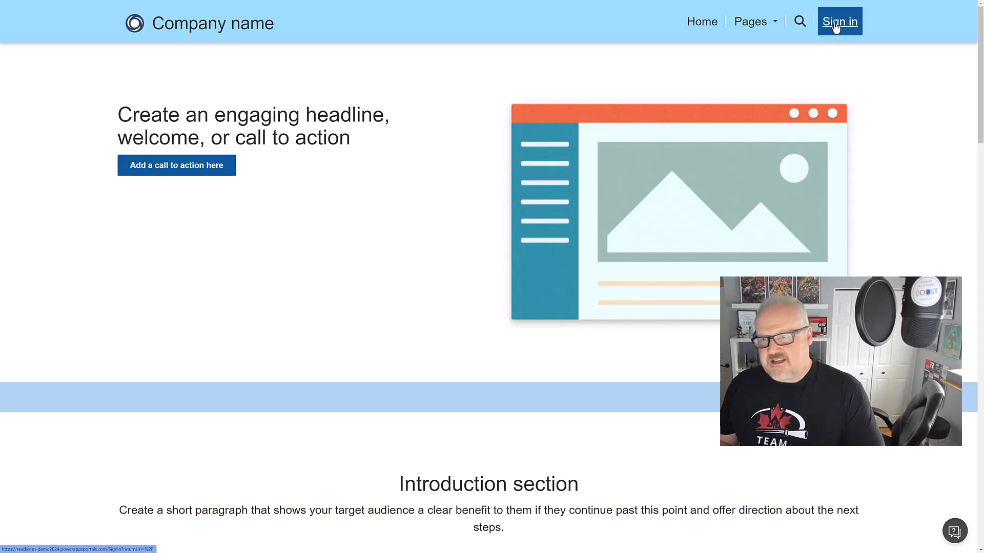
left_click(839, 21)
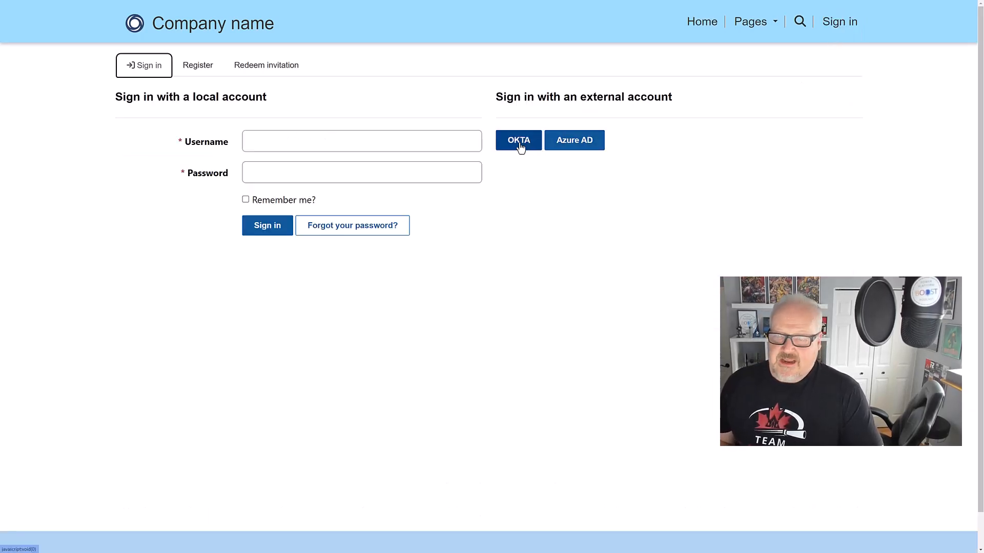
mouse_move(518, 140)
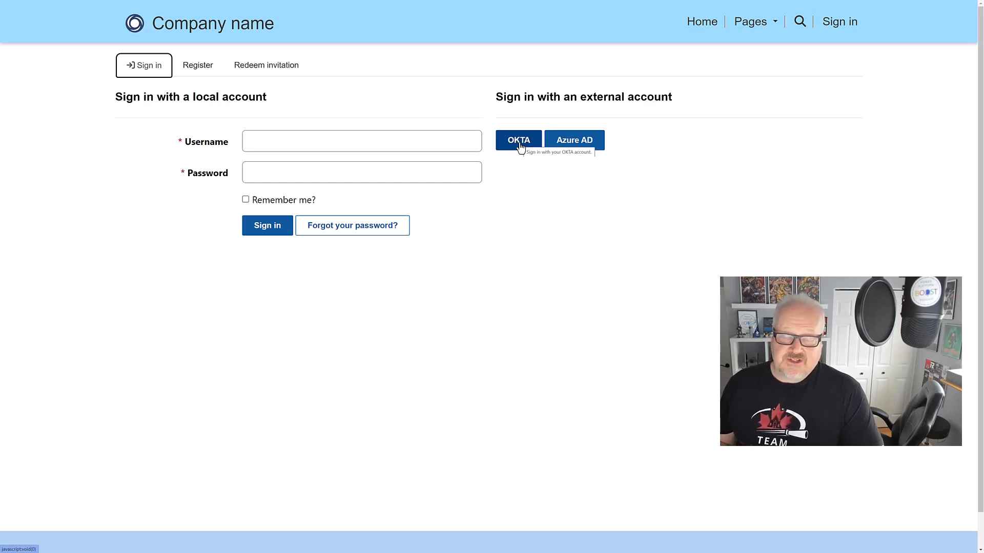
left_click(518, 140)
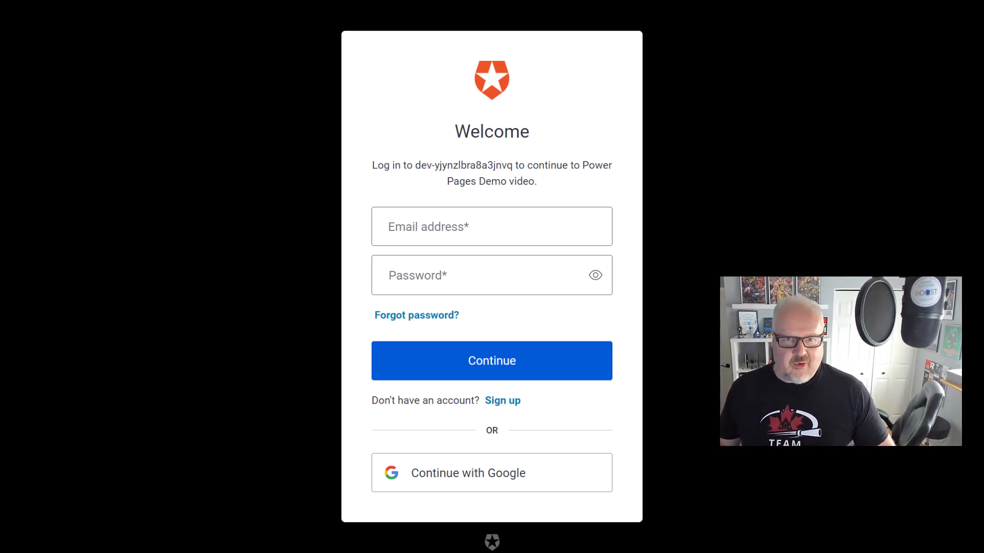
type("nick.doelman@example.com")
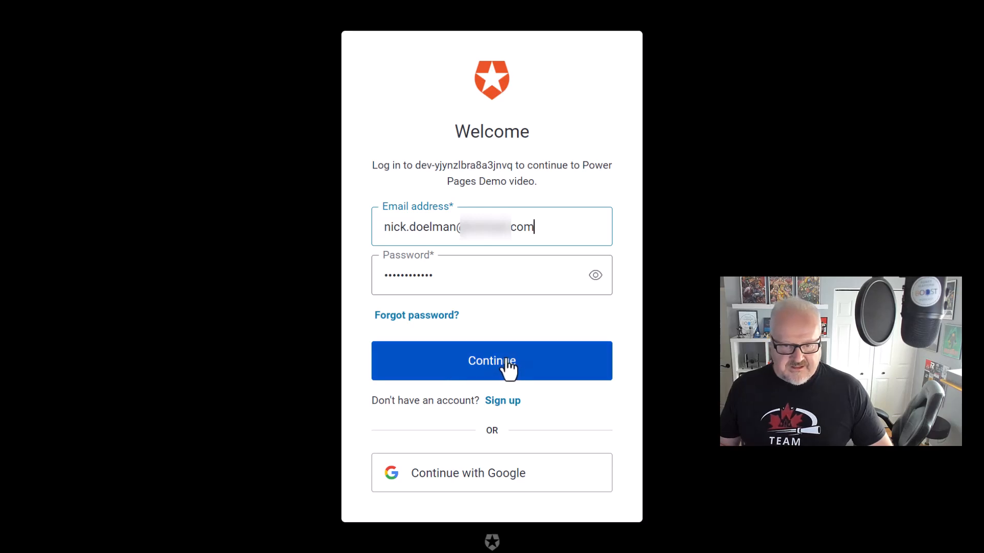
left_click(491, 361)
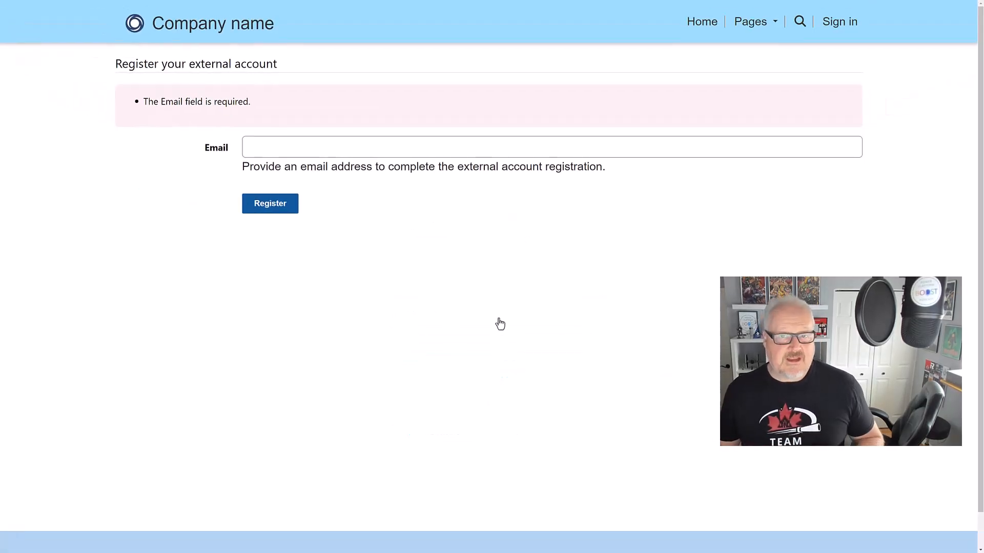
mouse_move(467, 312)
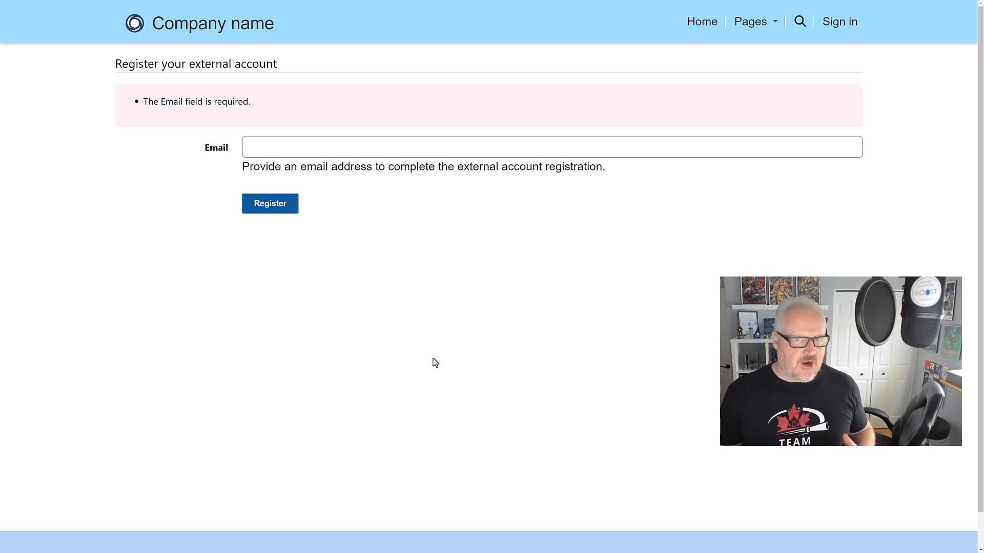
type("nick.doelman@example.com")
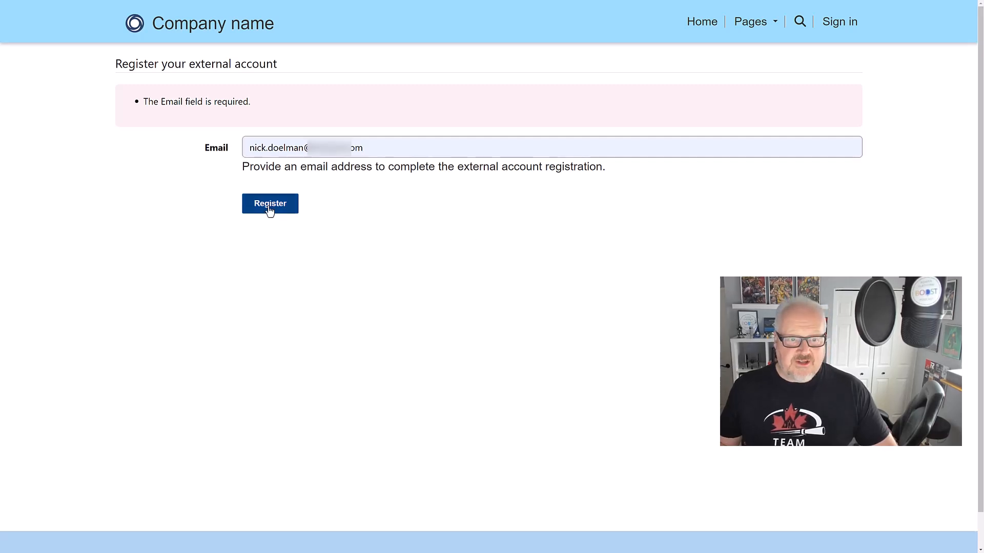
Register the external account, save first name Nick on the profile, then open the sign-out menu.
left_click(270, 203)
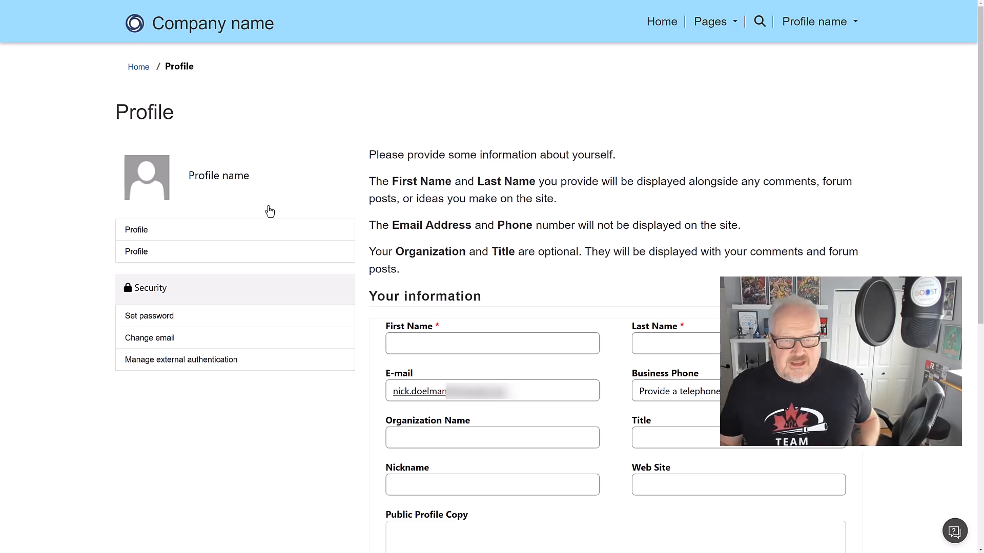
type("Nick")
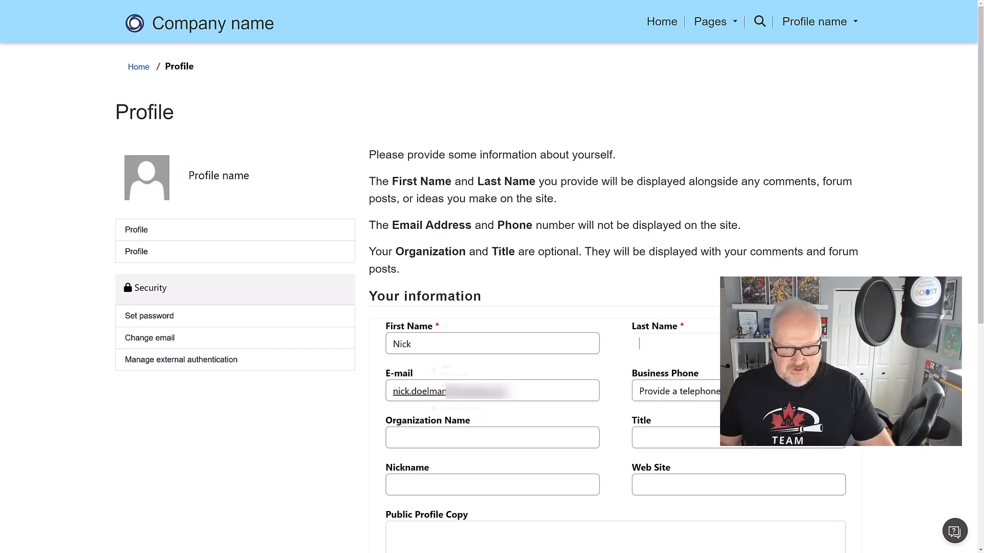
scroll("down", 3)
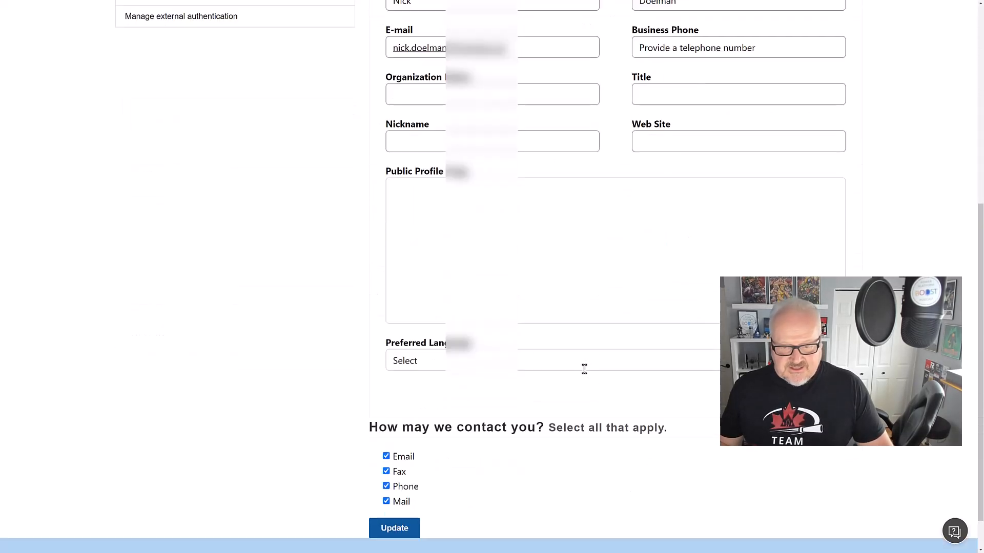
scroll("down", 3)
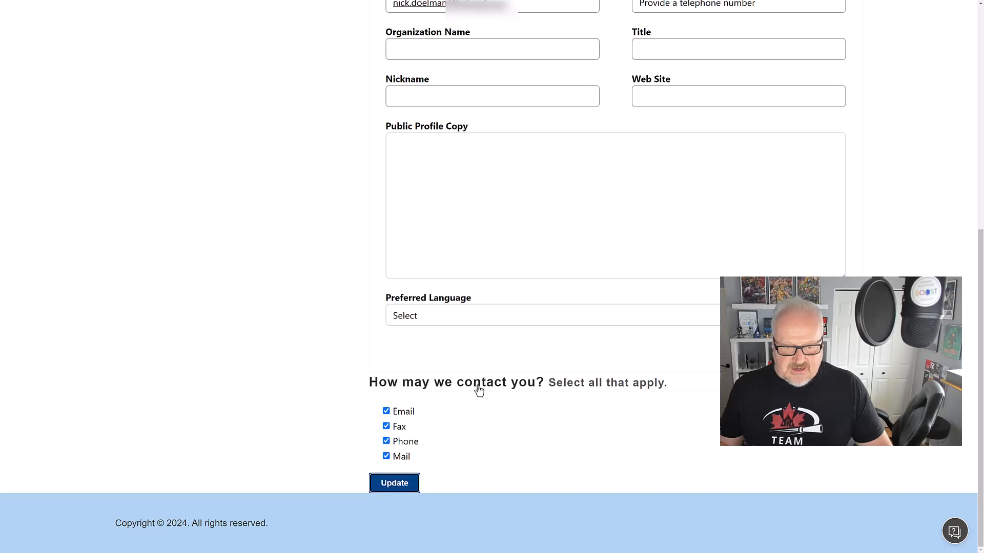
left_click(394, 483)
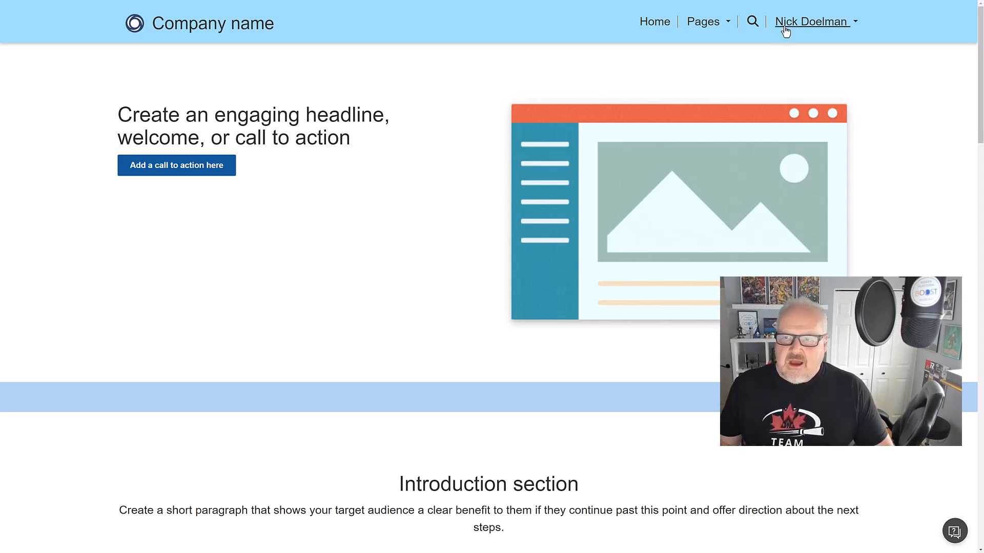
left_click(811, 21)
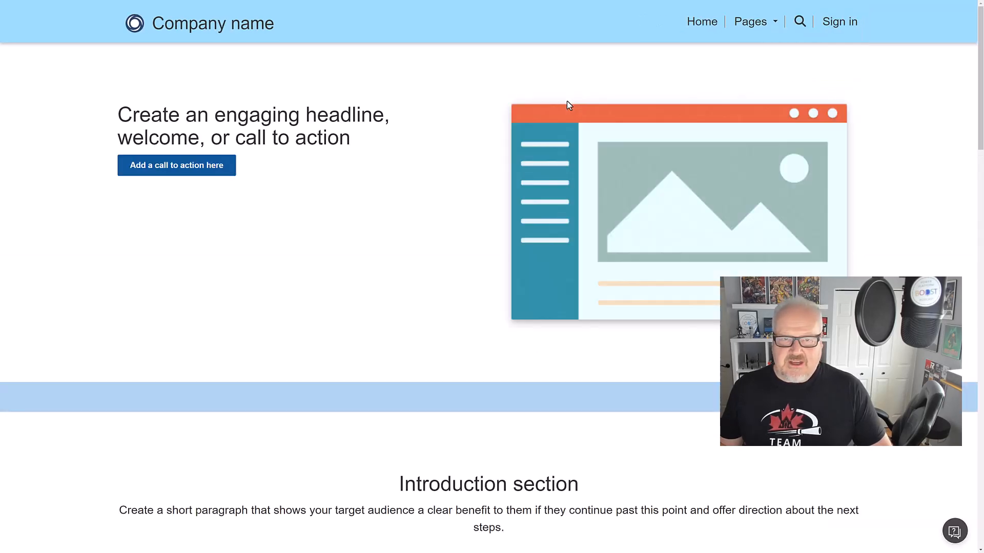
mouse_move(840, 84)
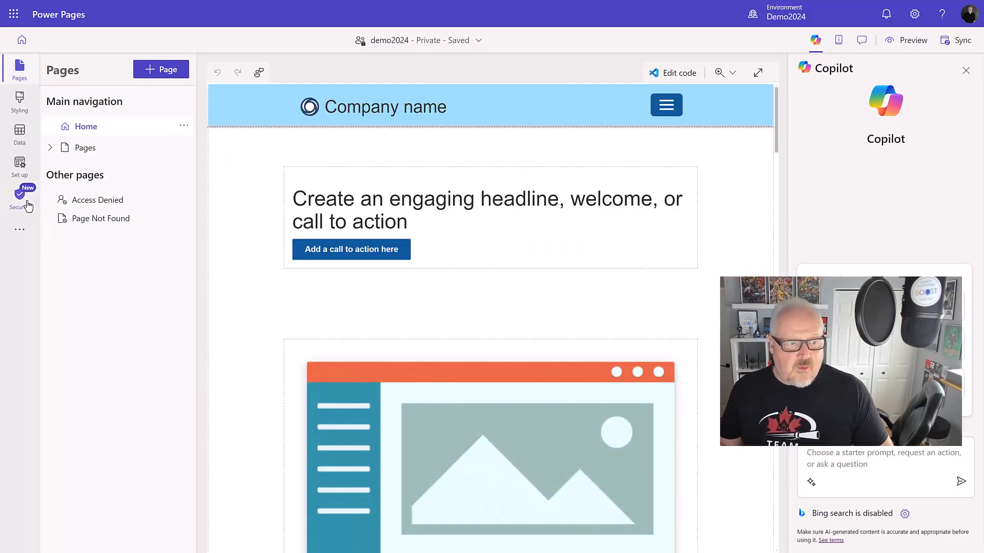
Under Security > Identity providers, disable Local sign in and Azure AD, and default to OKTA.
left_click(19, 198)
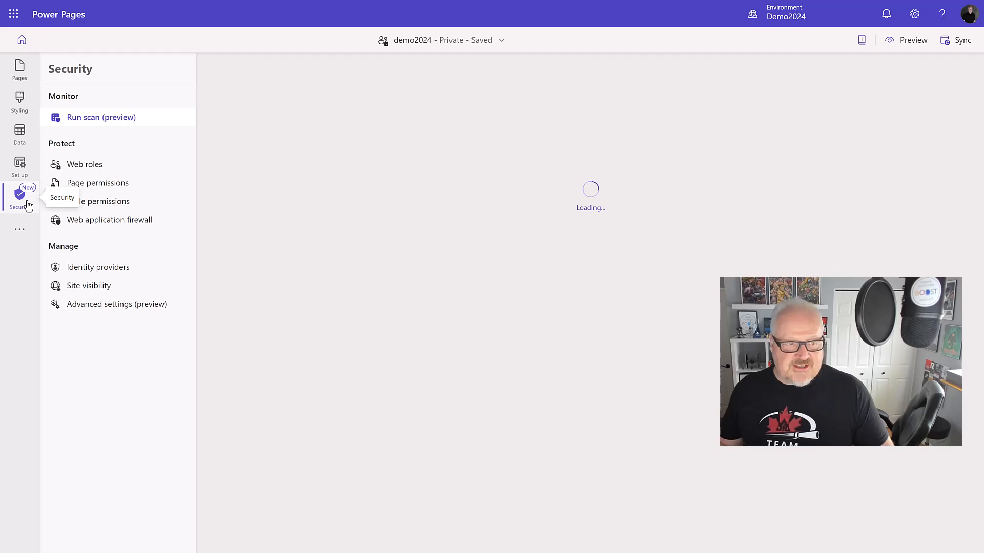
left_click(98, 266)
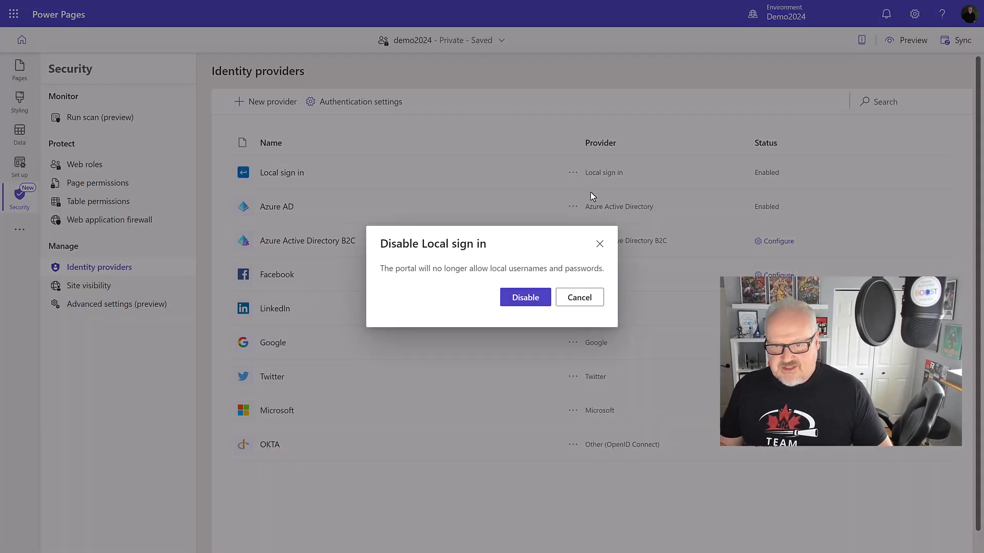
left_click(525, 297)
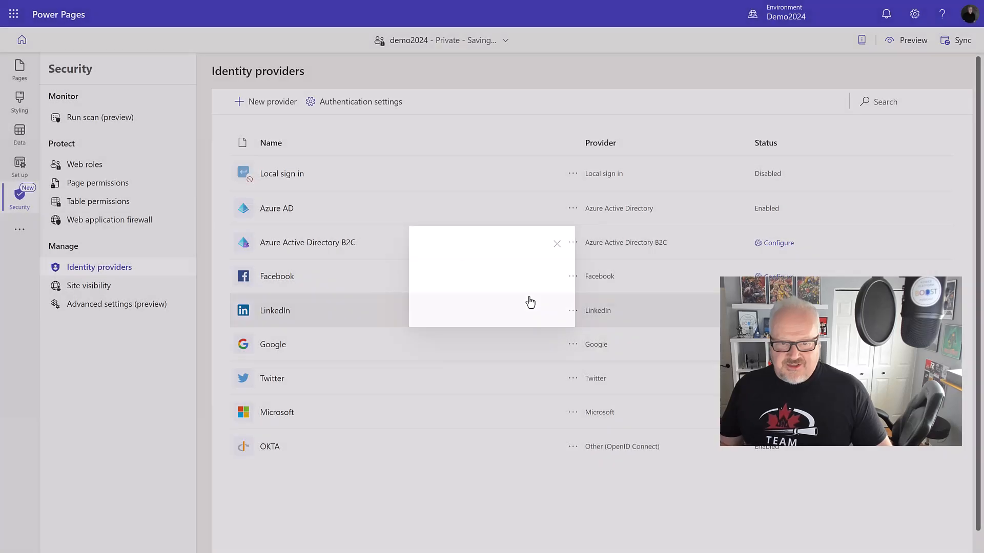
left_click(572, 209)
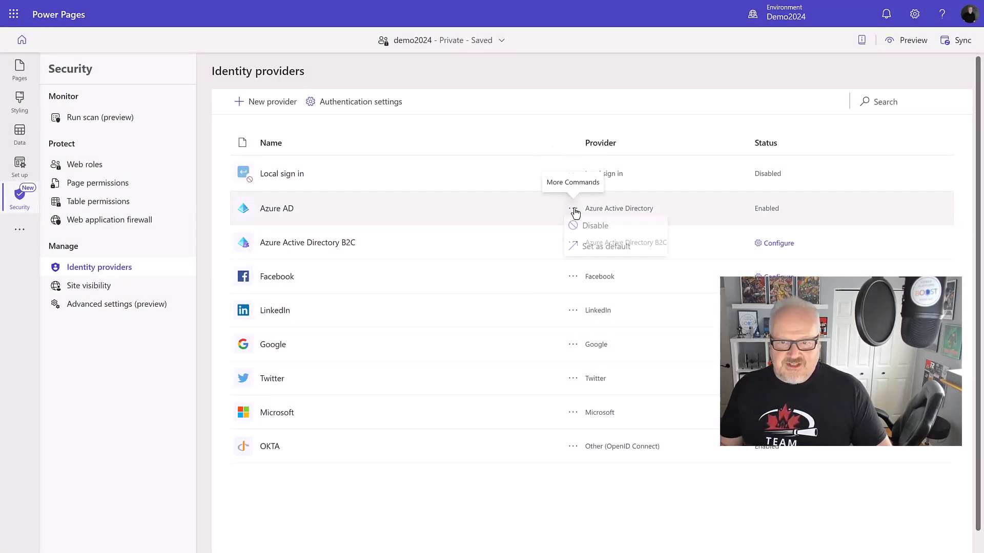
left_click(593, 226)
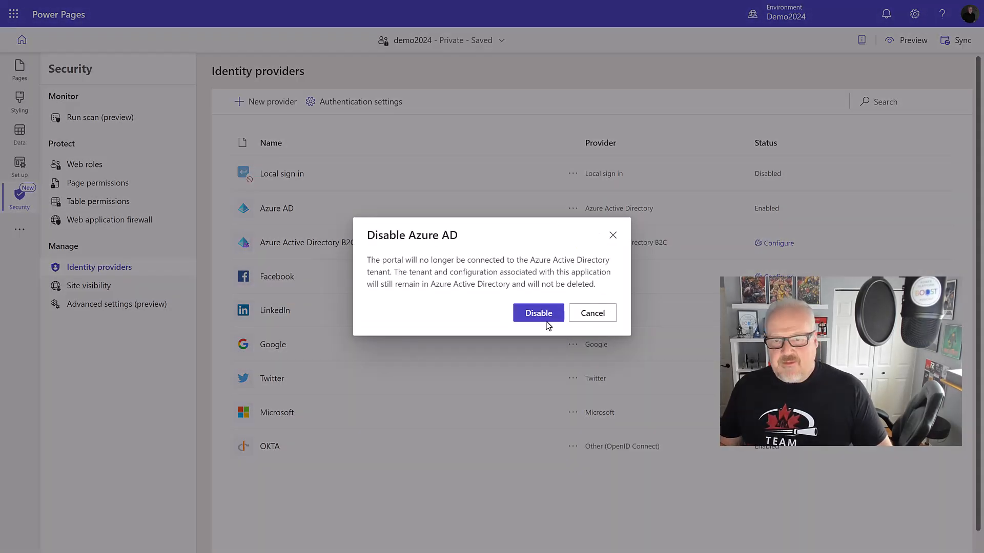
left_click(538, 313)
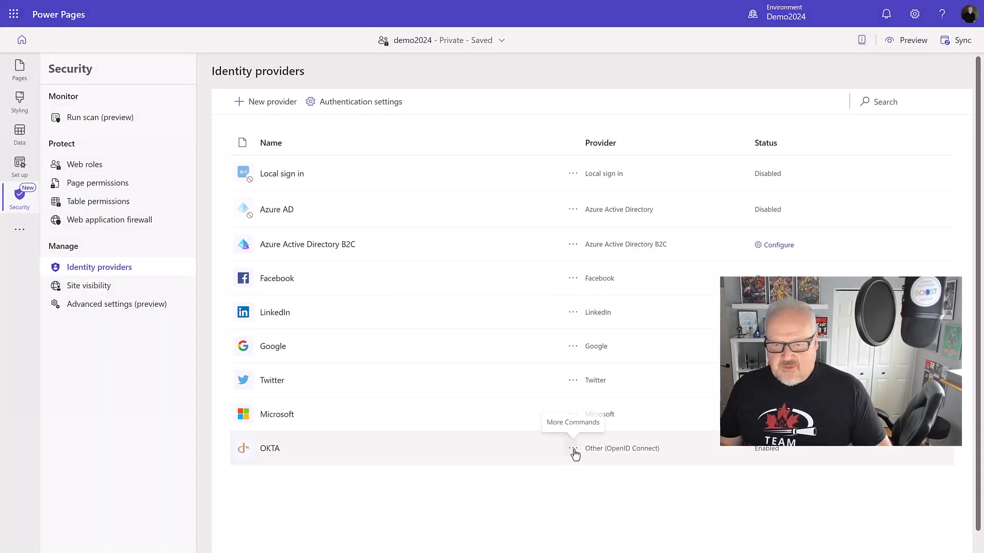
left_click(573, 448)
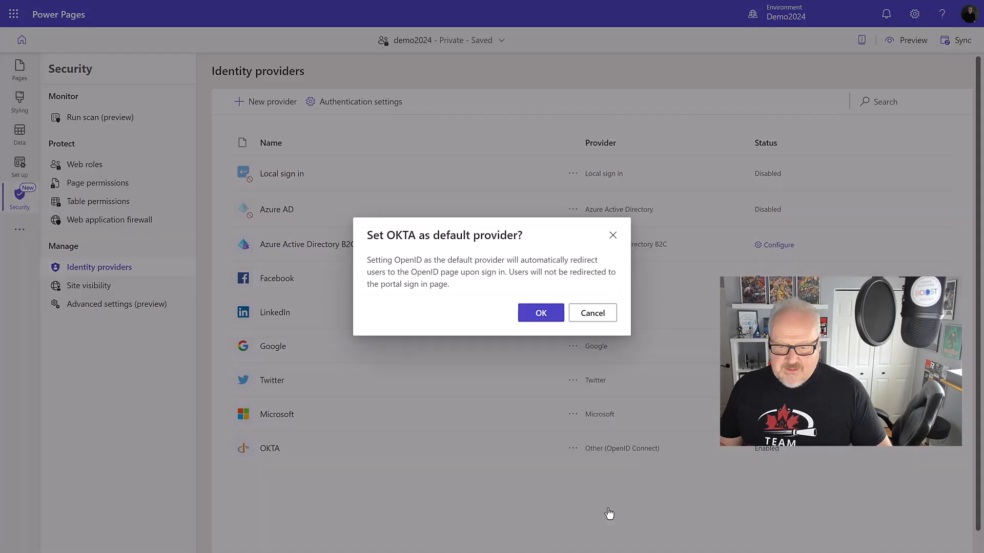
left_click(540, 313)
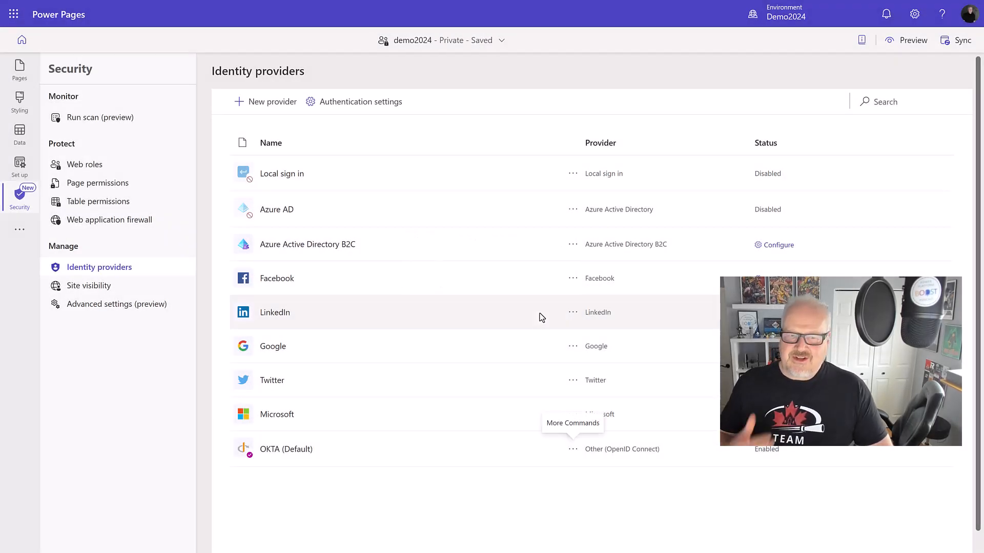
mouse_move(403, 410)
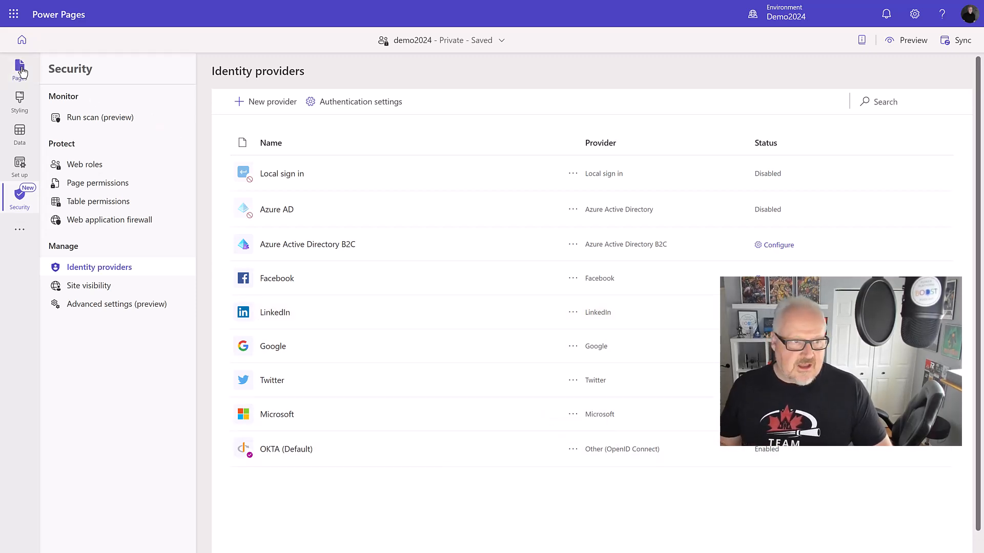
Preview the site at desktop size and sign in directly with the Auth0 credentials.
left_click(19, 70)
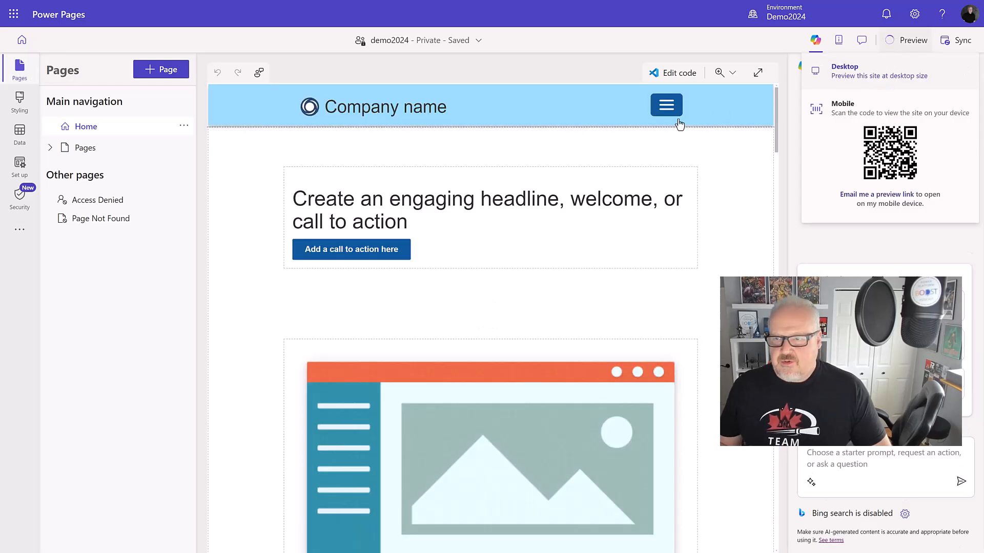
left_click(911, 40)
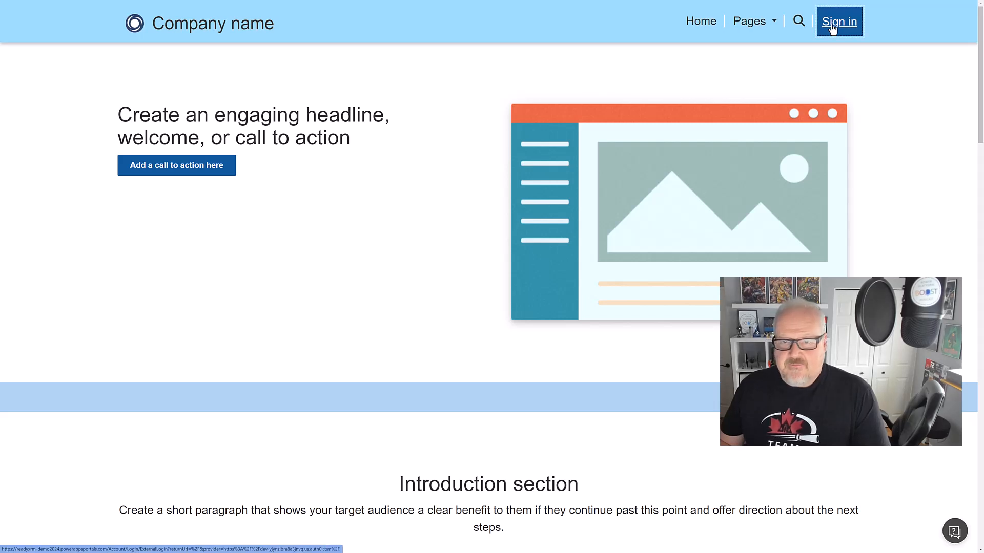
left_click(839, 21)
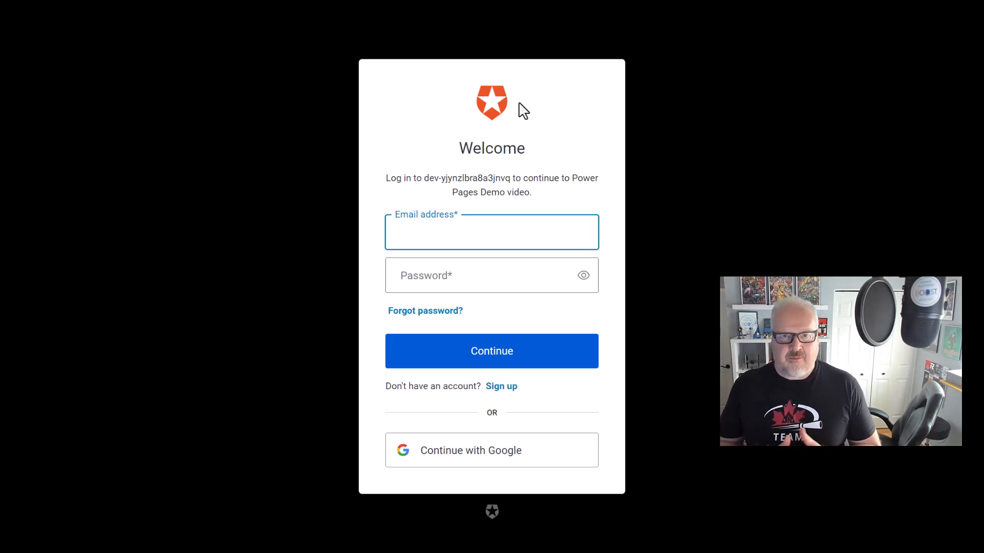
left_click(491, 232)
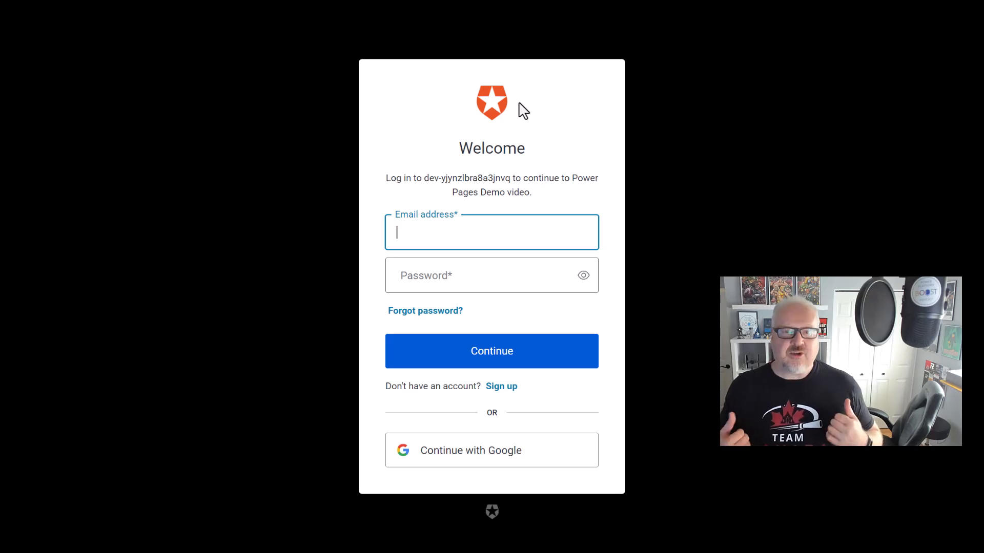
mouse_move(518, 134)
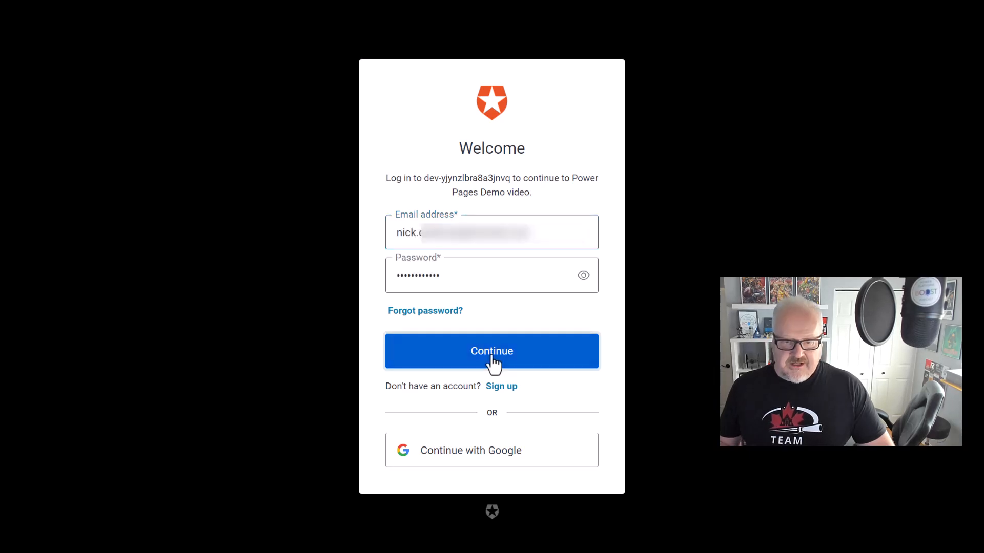
left_click(491, 350)
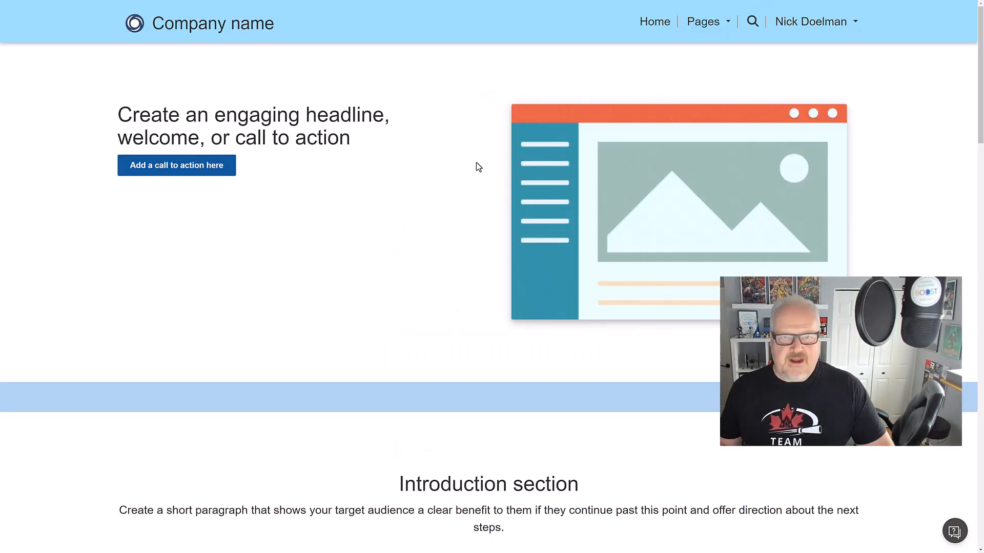